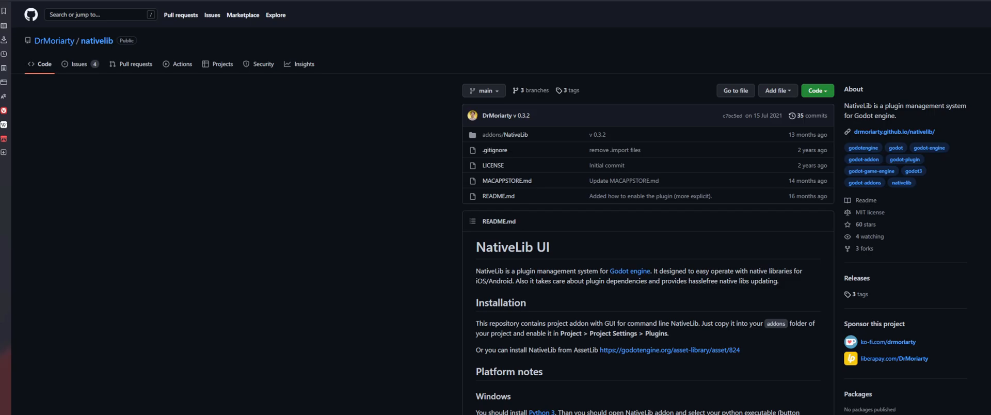
{"action": "mouse_move", "coordinate": [818, 90]}
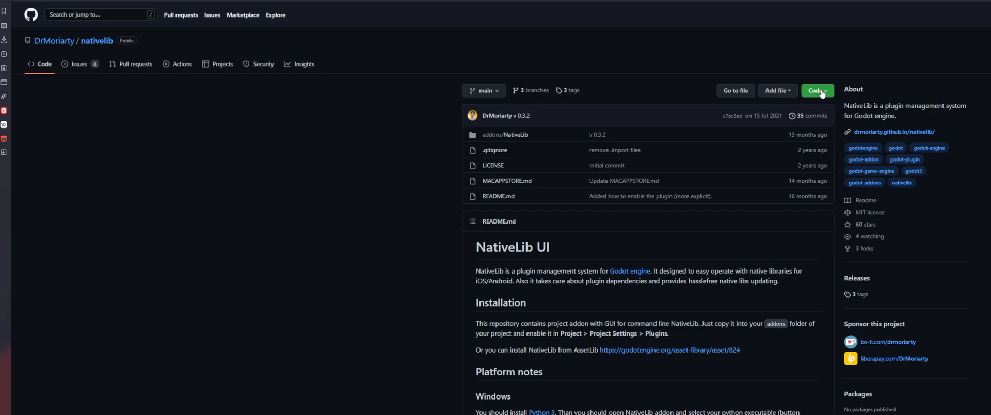
Download the nativelib repository as a ZIP from the Code menu and dismiss the Downloads panel
{"action": "left_click", "coordinate": [818, 90]}
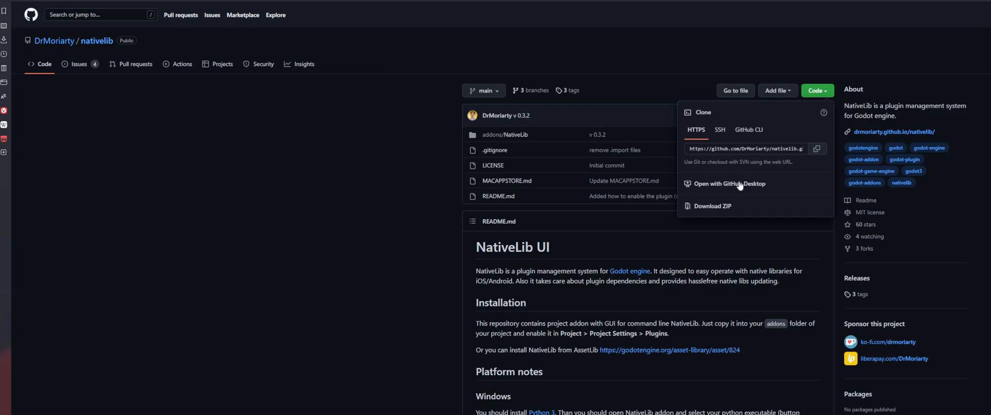
{"action": "mouse_move", "coordinate": [723, 210]}
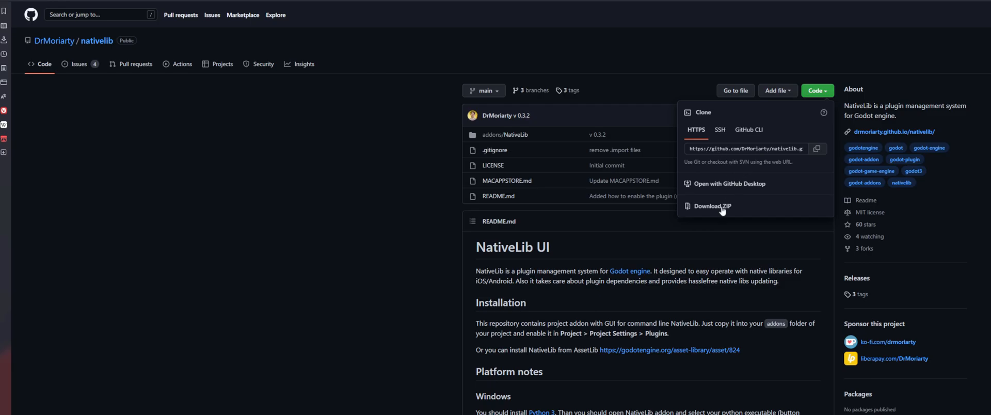
{"action": "left_click", "coordinate": [713, 205]}
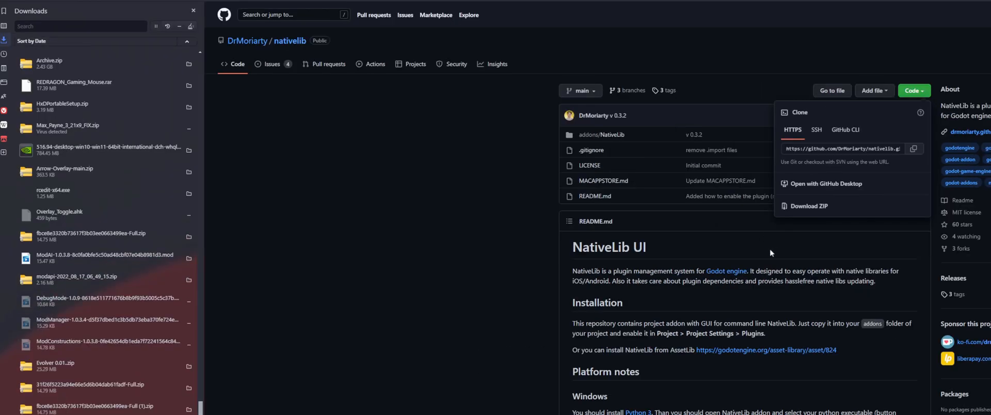
{"action": "left_click", "coordinate": [193, 10]}
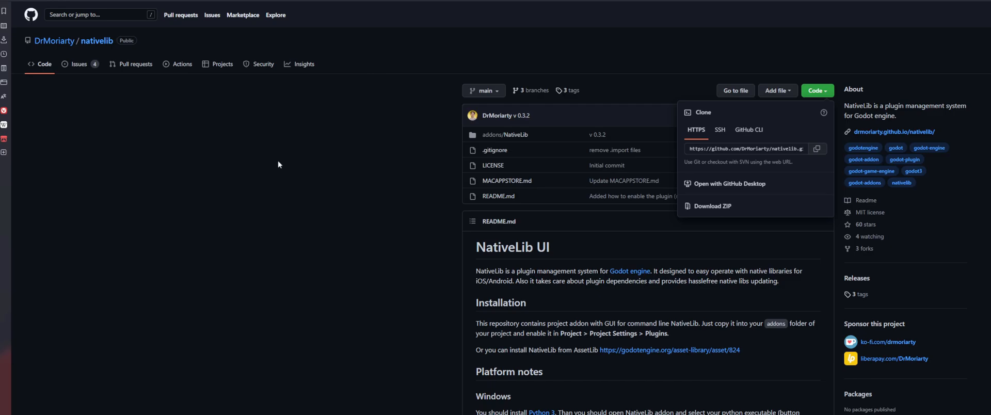
{"action": "mouse_move", "coordinate": [10, 221]}
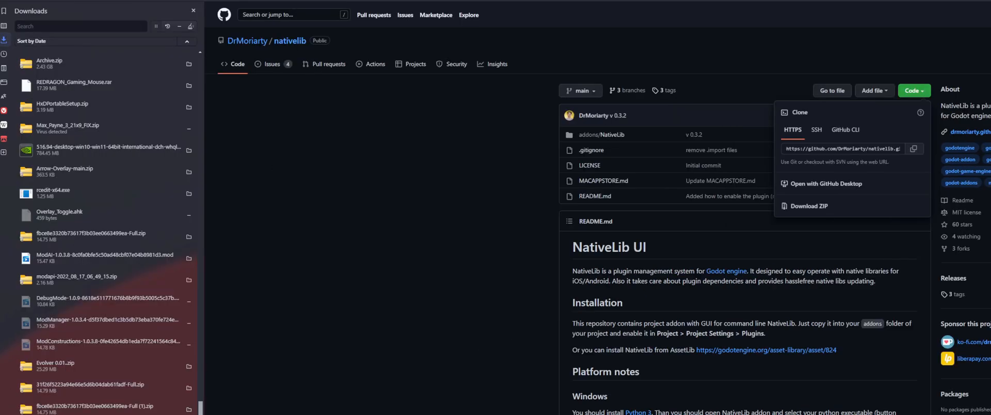
{"action": "left_click", "coordinate": [193, 10]}
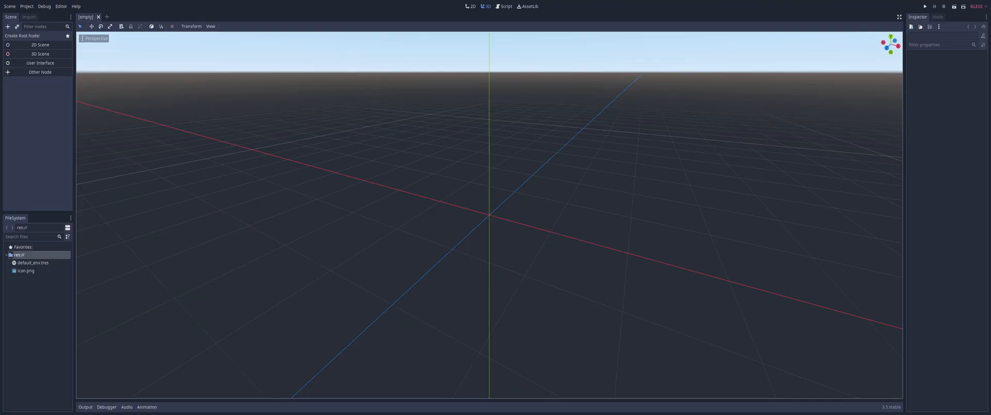
Install the Android build template from the Project menu and confirm the install
{"action": "left_click", "coordinate": [27, 6]}
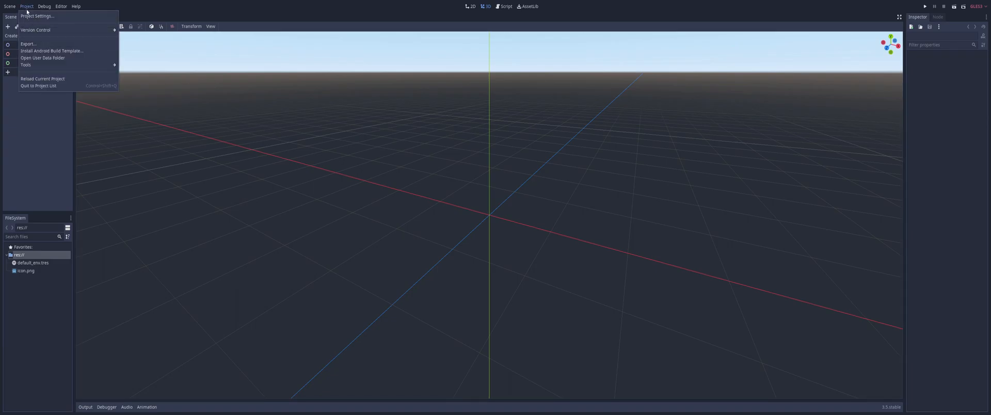
{"action": "left_click", "coordinate": [52, 50]}
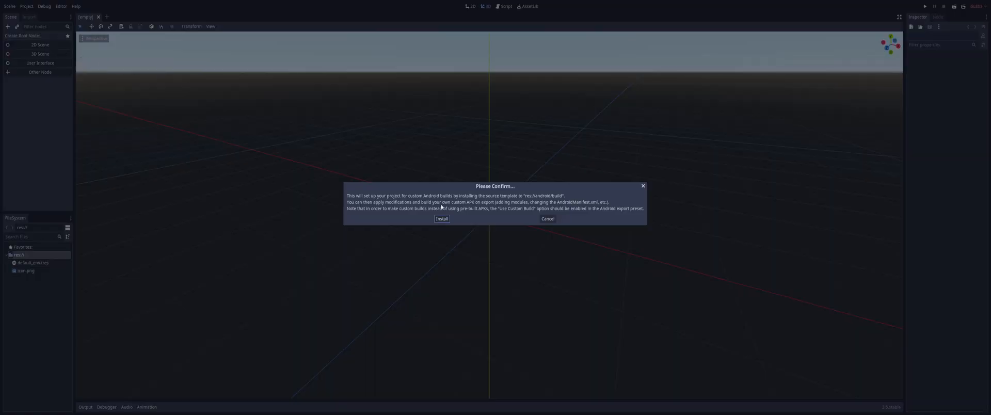
{"action": "left_click", "coordinate": [441, 219]}
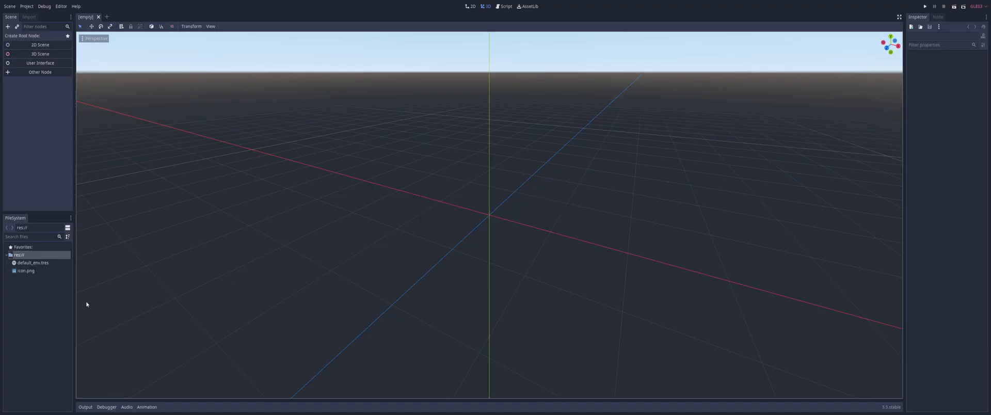
Open the res:// root in the file manager to add the addon, then refresh the file listing
{"action": "right_click", "coordinate": [18, 255]}
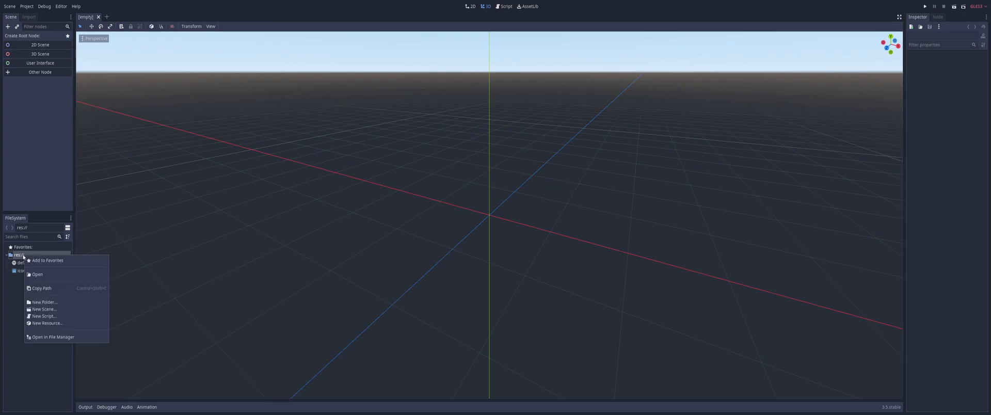
{"action": "mouse_move", "coordinate": [22, 257]}
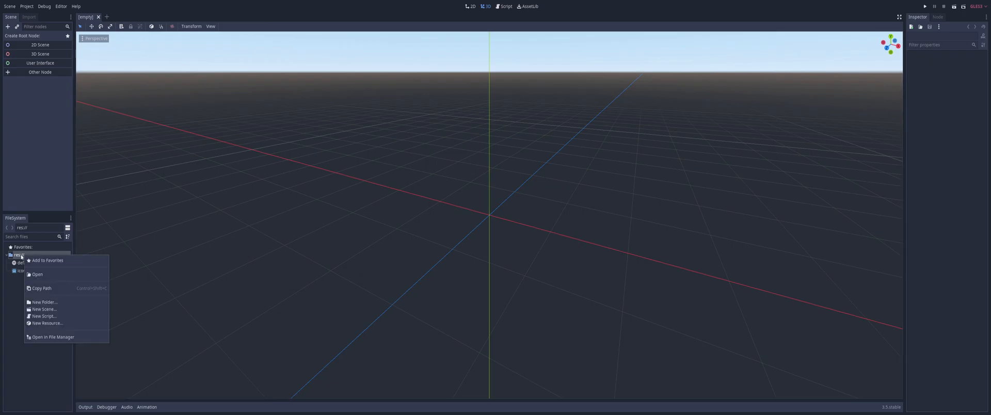
{"action": "left_click", "coordinate": [76, 340]}
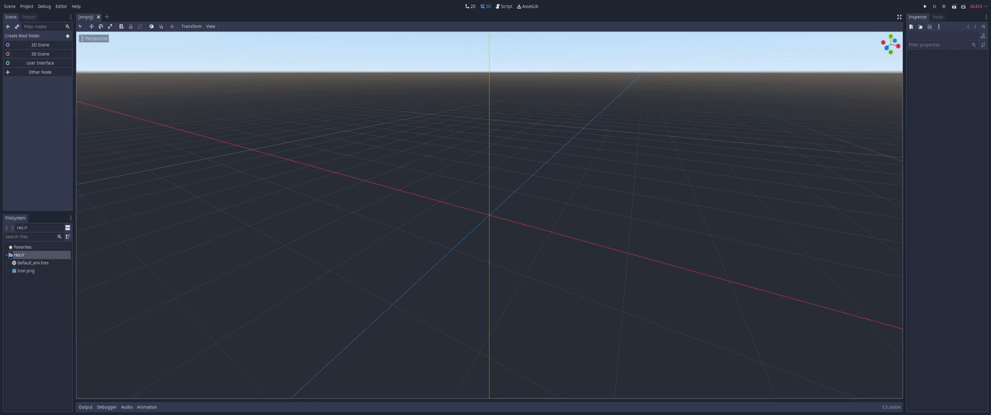
{"action": "left_click", "coordinate": [9, 255]}
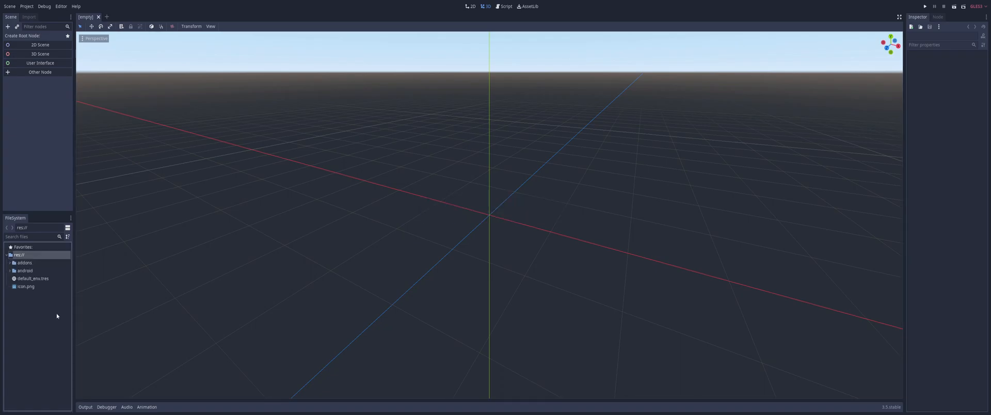
{"action": "mouse_move", "coordinate": [54, 209]}
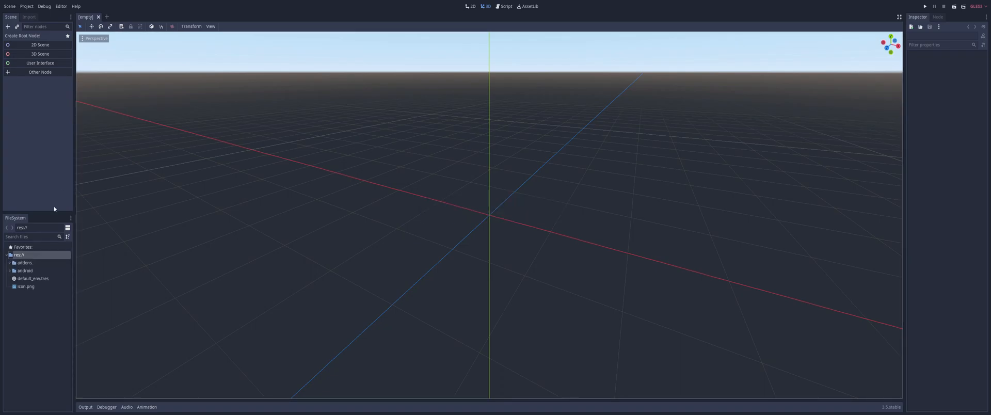
{"action": "mouse_move", "coordinate": [46, 112]}
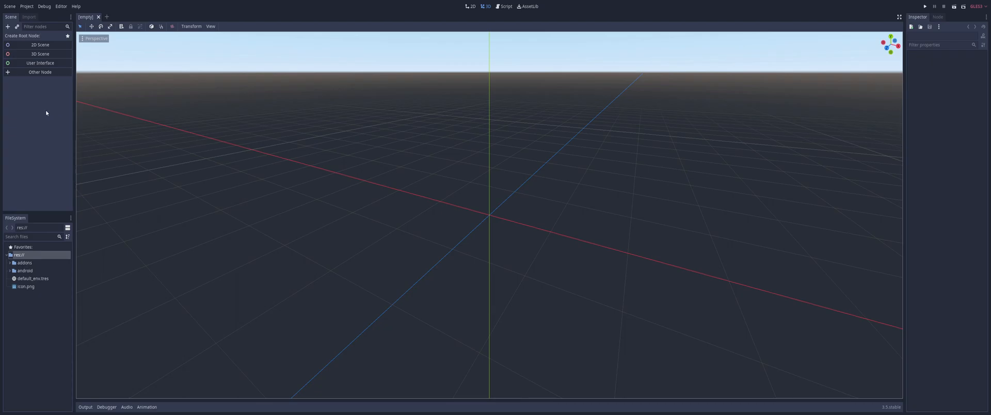
{"action": "mouse_move", "coordinate": [45, 154]}
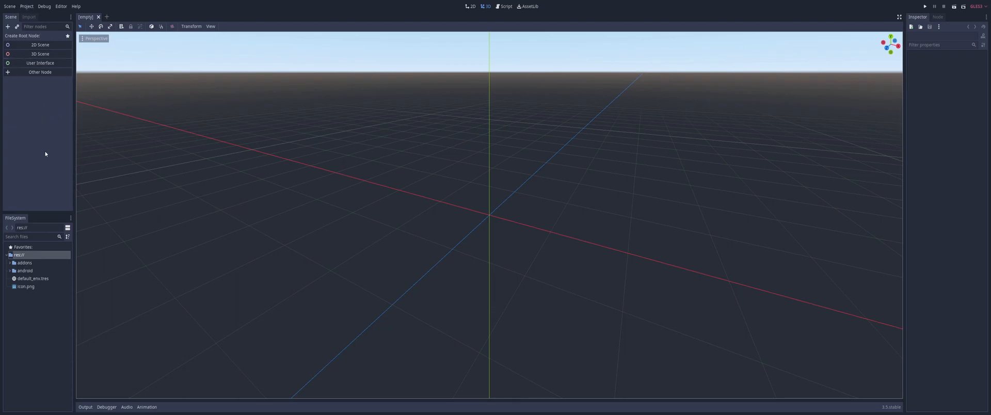
{"action": "mouse_move", "coordinate": [27, 6]}
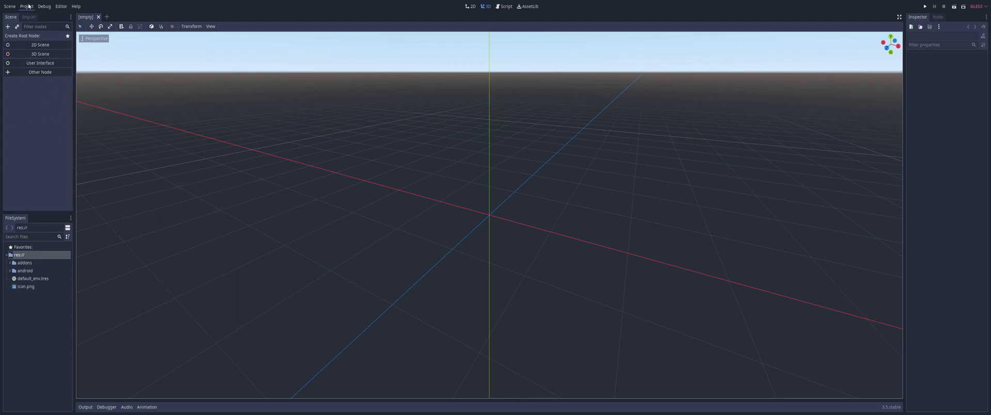
Enable the NativeLib plugin in Project Settings > Plugins and close the settings
{"action": "left_click", "coordinate": [27, 7]}
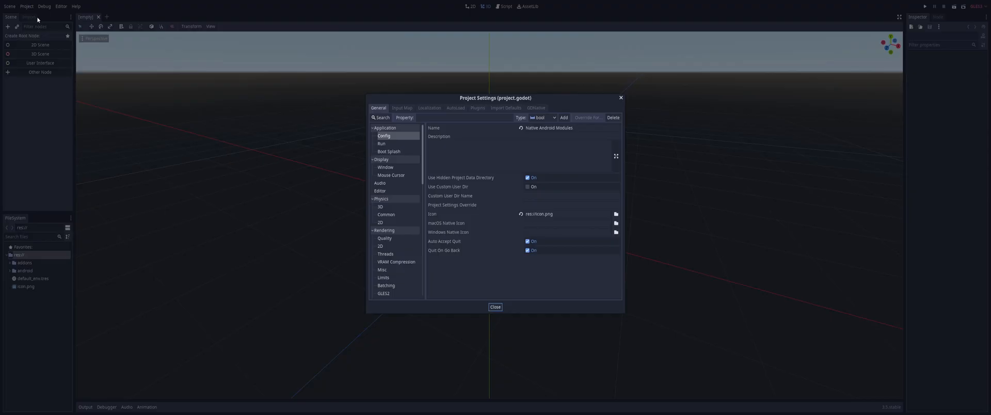
{"action": "left_click", "coordinate": [477, 108]}
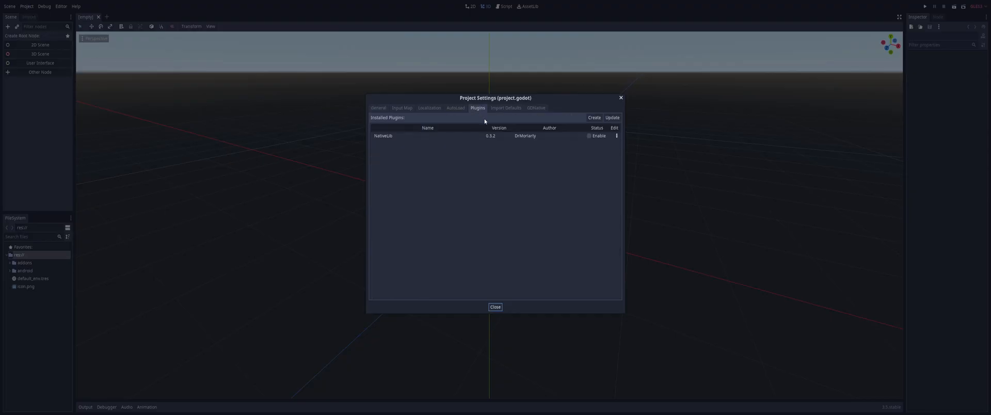
{"action": "left_click", "coordinate": [411, 136]}
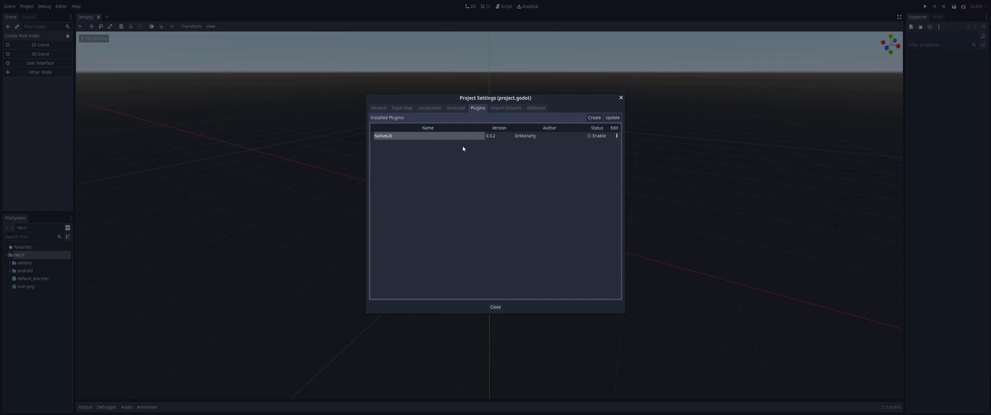
{"action": "mouse_move", "coordinate": [547, 136]}
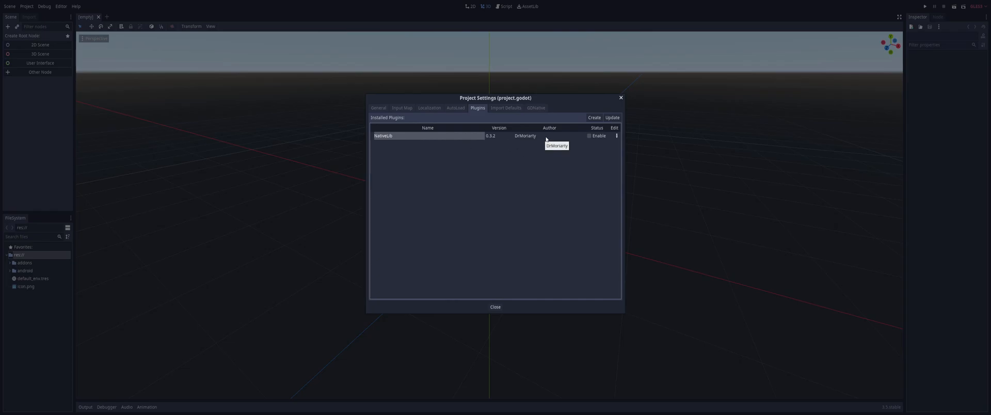
{"action": "mouse_move", "coordinate": [591, 137]}
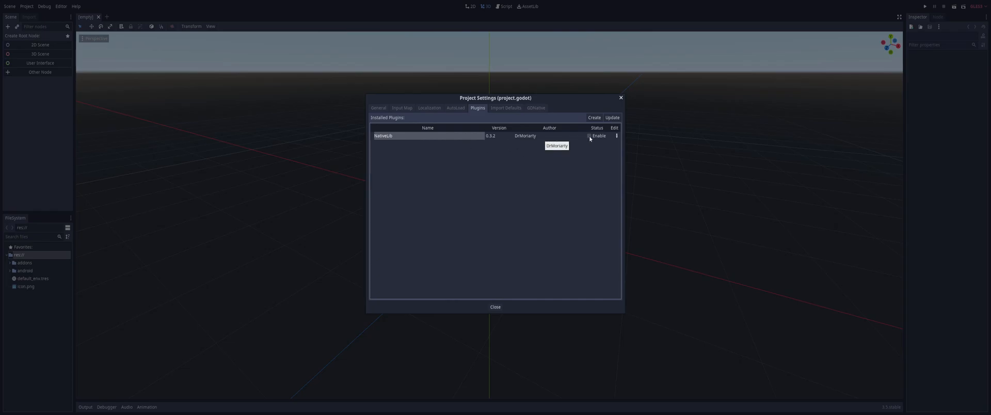
{"action": "left_click", "coordinate": [588, 136]}
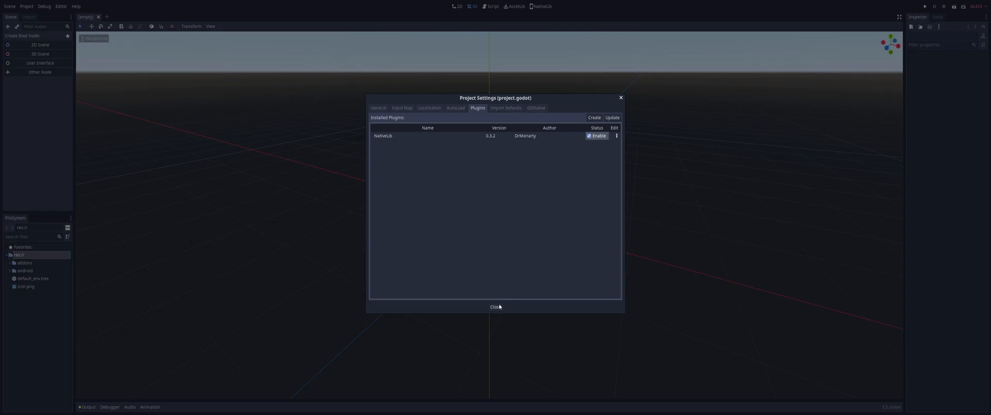
{"action": "left_click", "coordinate": [495, 307]}
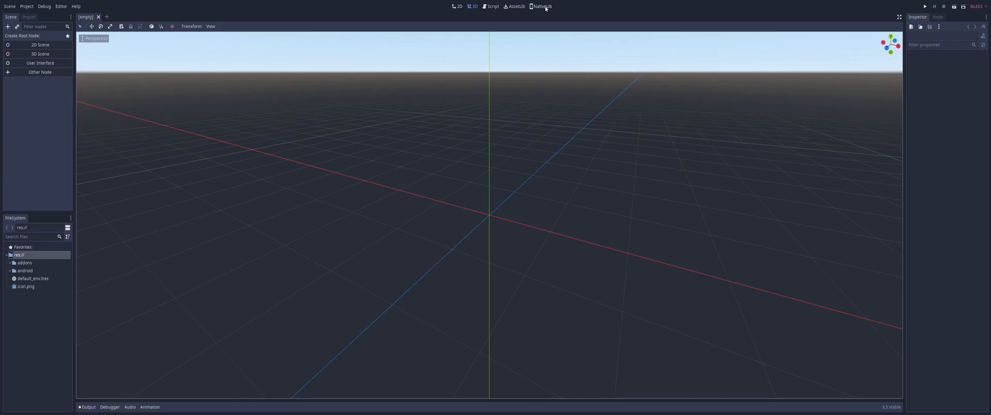
Switch to the NativeLib workspace to let its package repository list refresh
{"action": "left_click", "coordinate": [542, 6]}
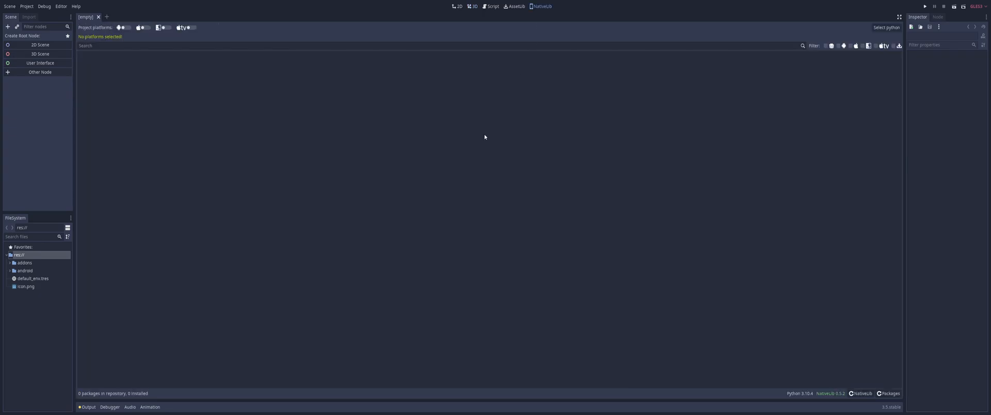
{"action": "mouse_move", "coordinate": [836, 21]}
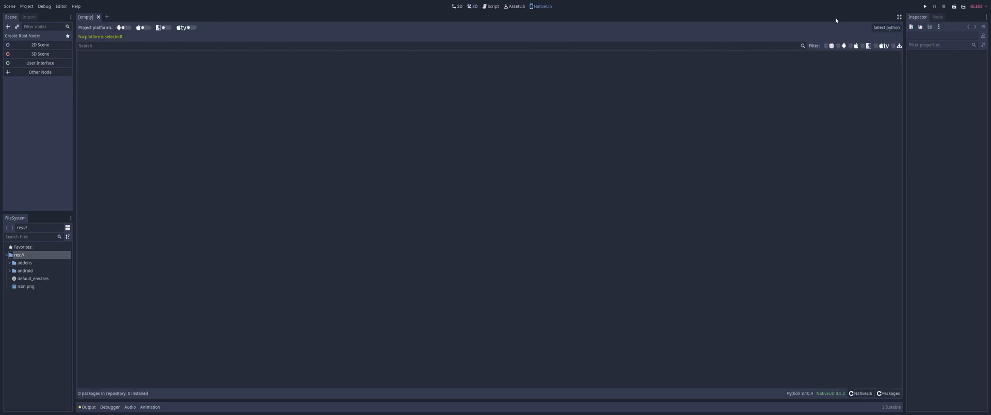
{"action": "mouse_move", "coordinate": [832, 272]}
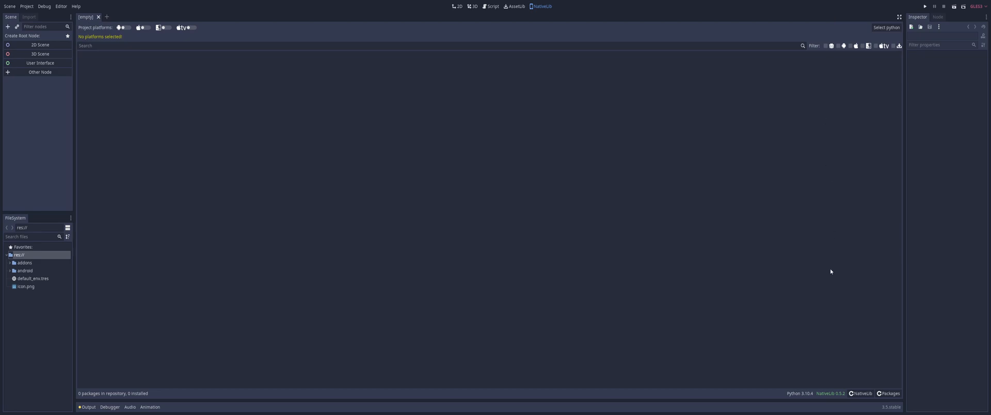
{"action": "mouse_move", "coordinate": [795, 399]}
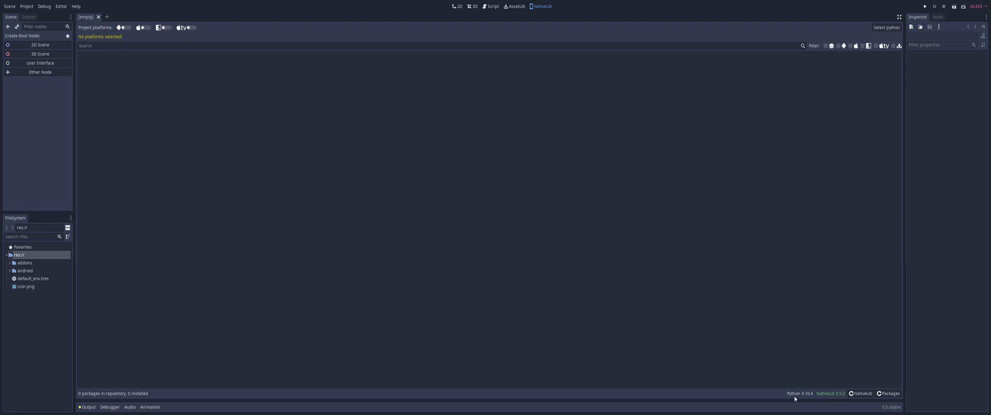
{"action": "mouse_move", "coordinate": [801, 398]}
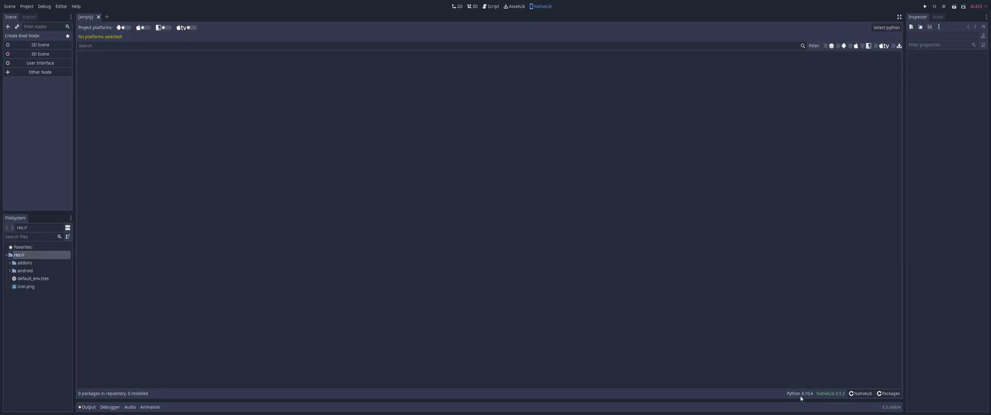
{"action": "mouse_move", "coordinate": [813, 399]}
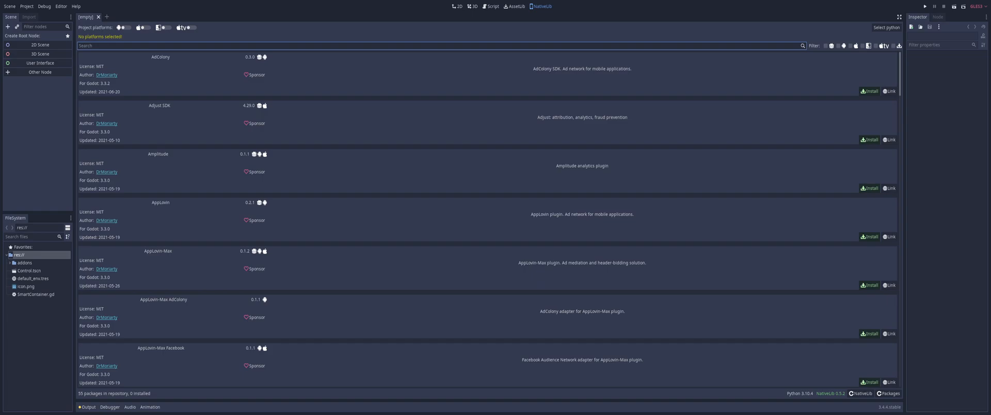
Start Install Android Build Template and go to Manage Templates for the missing export templates
{"action": "left_click", "coordinate": [27, 6]}
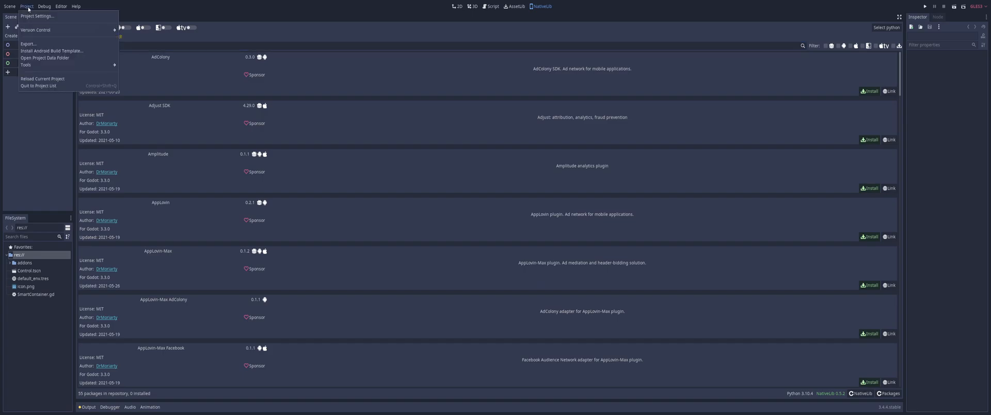
{"action": "mouse_move", "coordinate": [56, 43]}
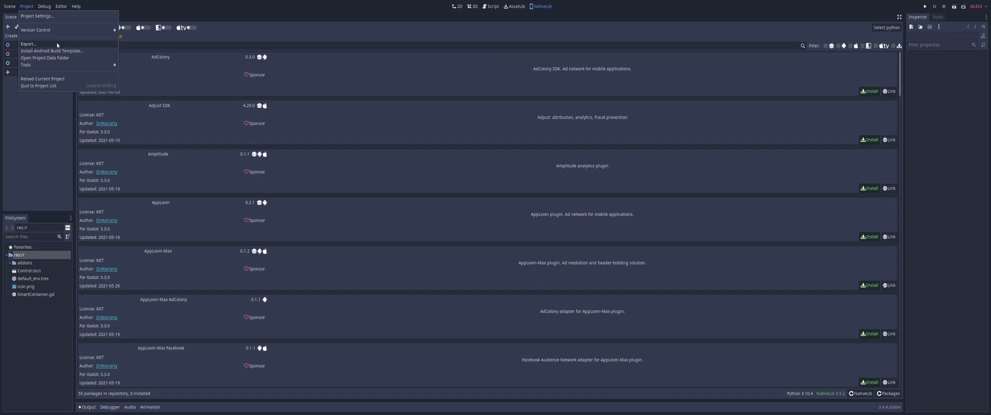
{"action": "left_click", "coordinate": [51, 52]}
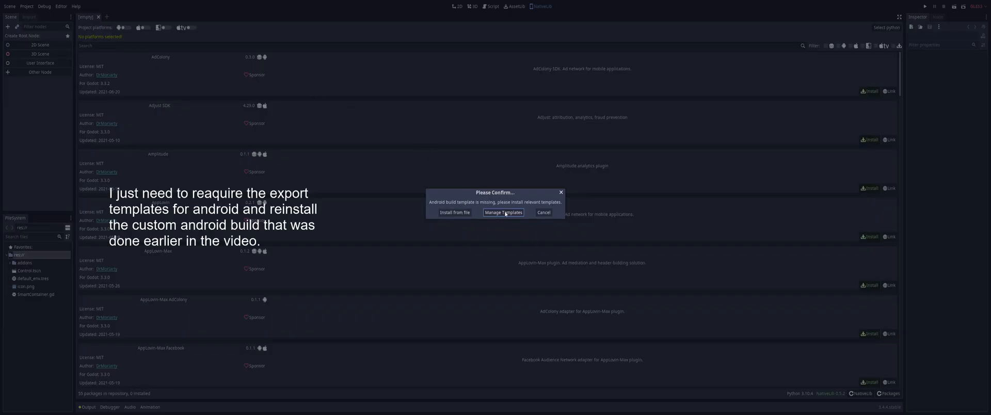
{"action": "left_click", "coordinate": [503, 213]}
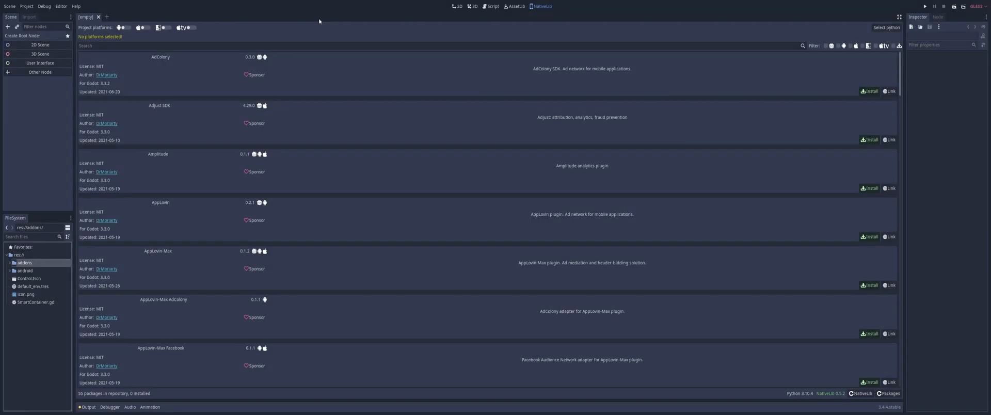
{"action": "mouse_move", "coordinate": [489, 26]}
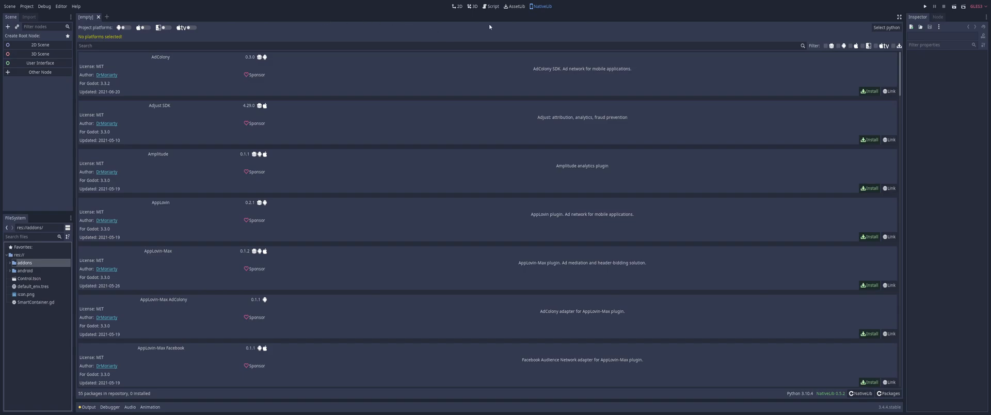
{"action": "mouse_move", "coordinate": [537, 9]}
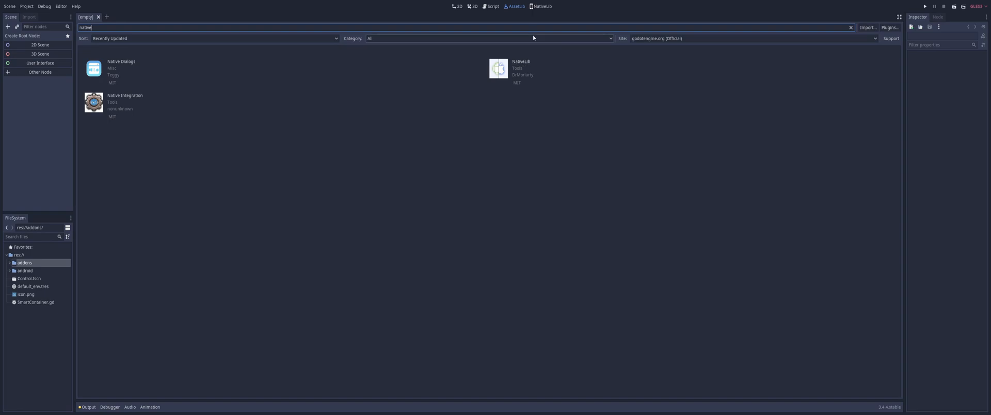
{"action": "left_click", "coordinate": [541, 6]}
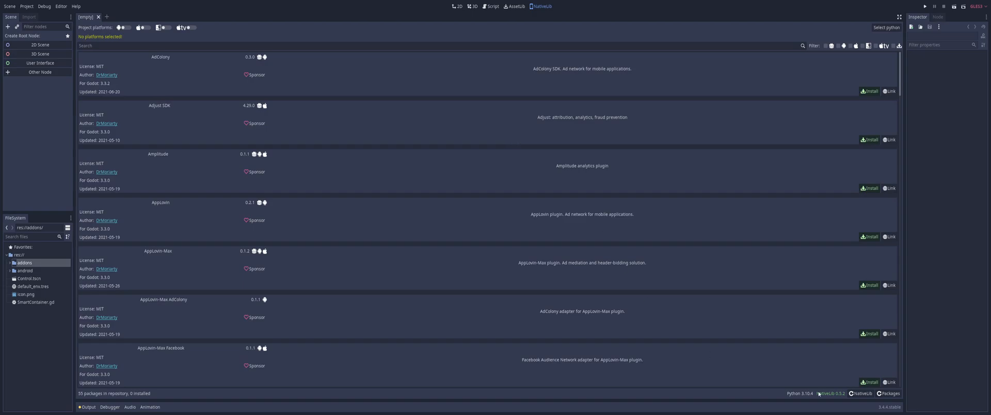
{"action": "mouse_move", "coordinate": [887, 28]}
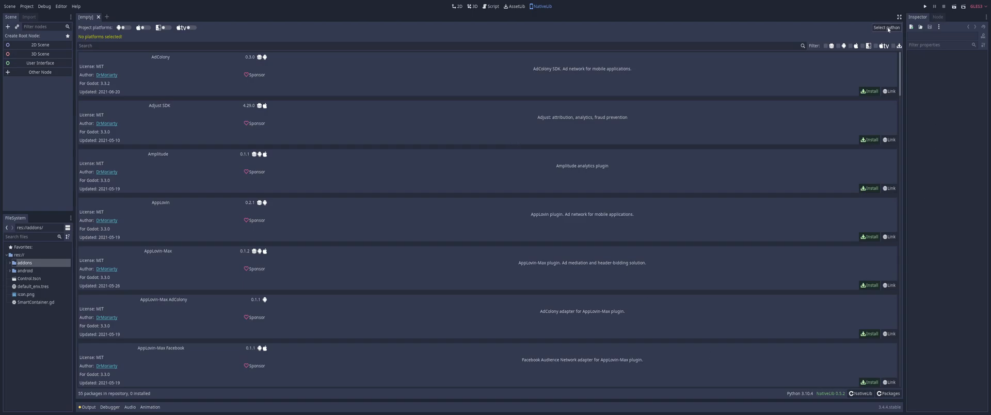
{"action": "left_click", "coordinate": [887, 26]}
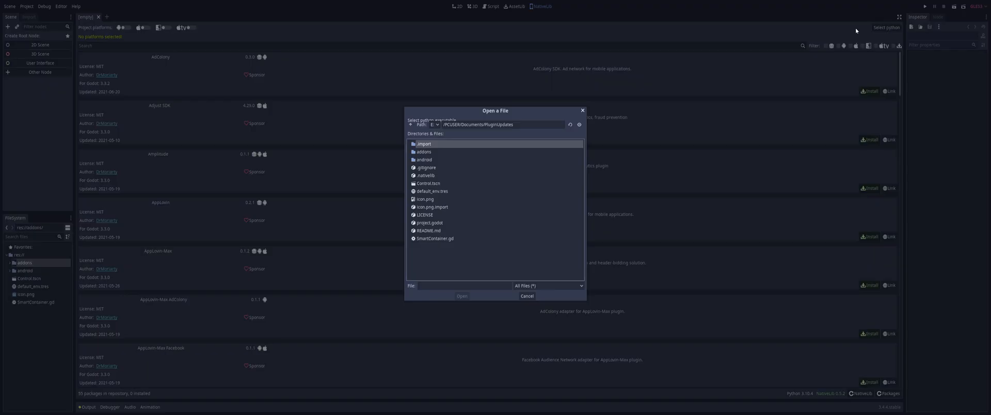
{"action": "left_click", "coordinate": [526, 296]}
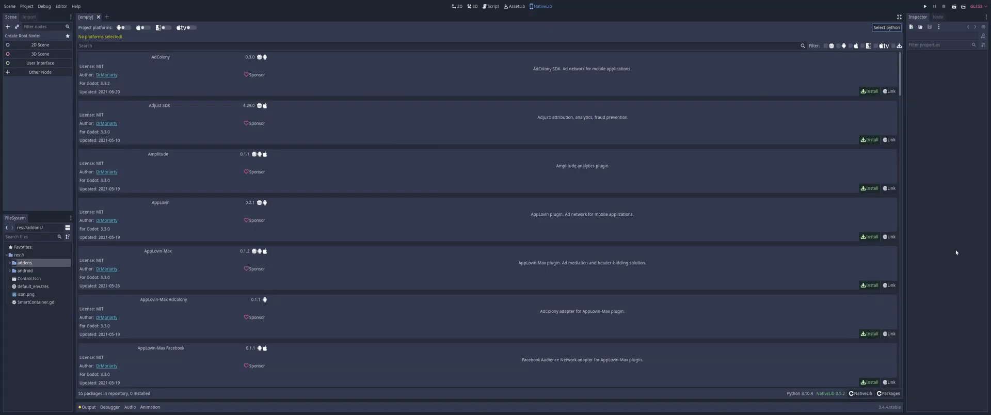
{"action": "mouse_move", "coordinate": [912, 406]}
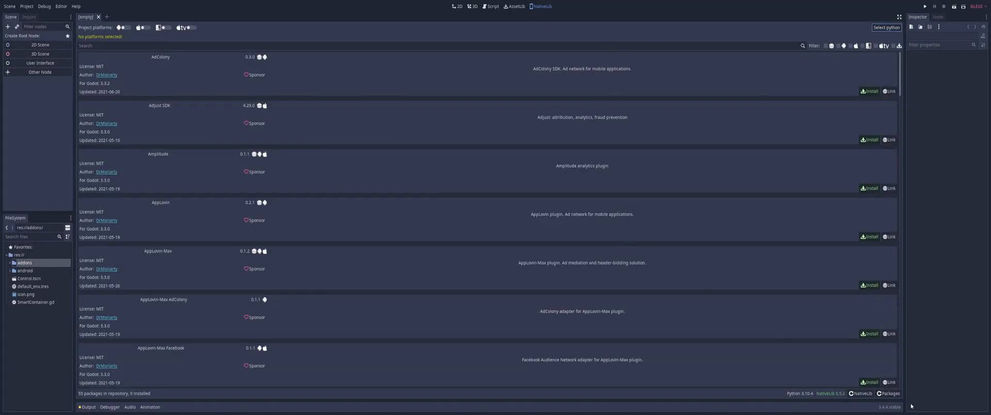
{"action": "mouse_move", "coordinate": [861, 394]}
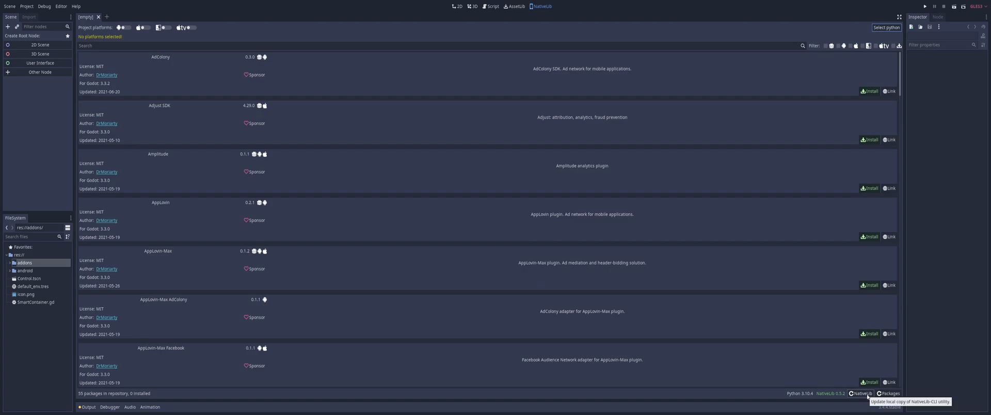
{"action": "mouse_move", "coordinate": [889, 394]}
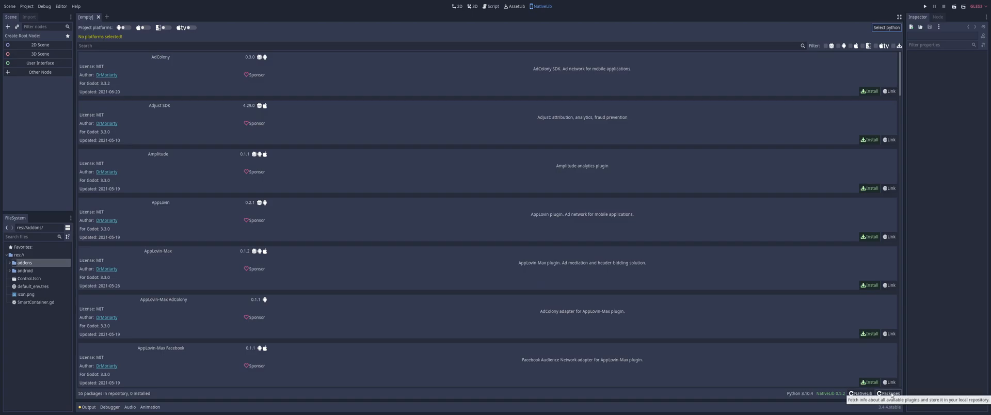
{"action": "mouse_move", "coordinate": [268, 104]}
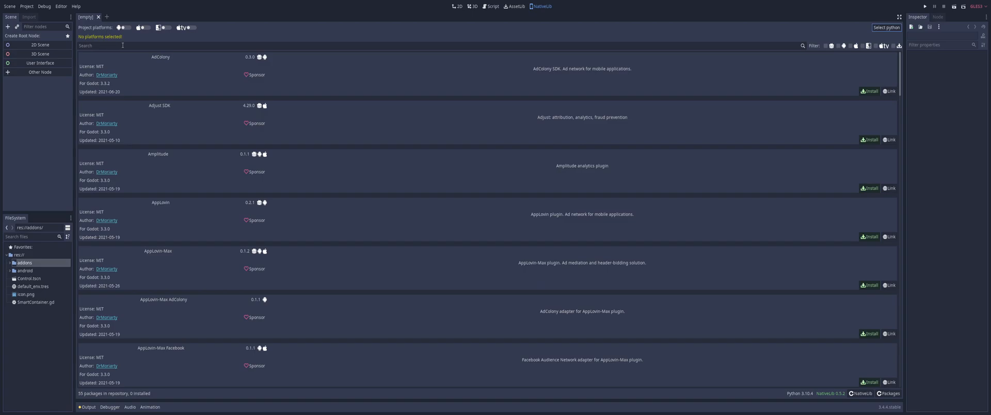
{"action": "mouse_move", "coordinate": [124, 120]}
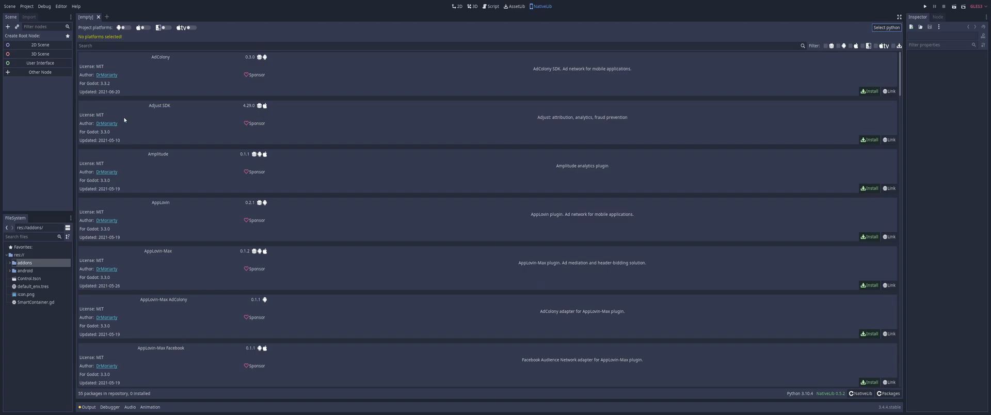
{"action": "mouse_move", "coordinate": [145, 39]}
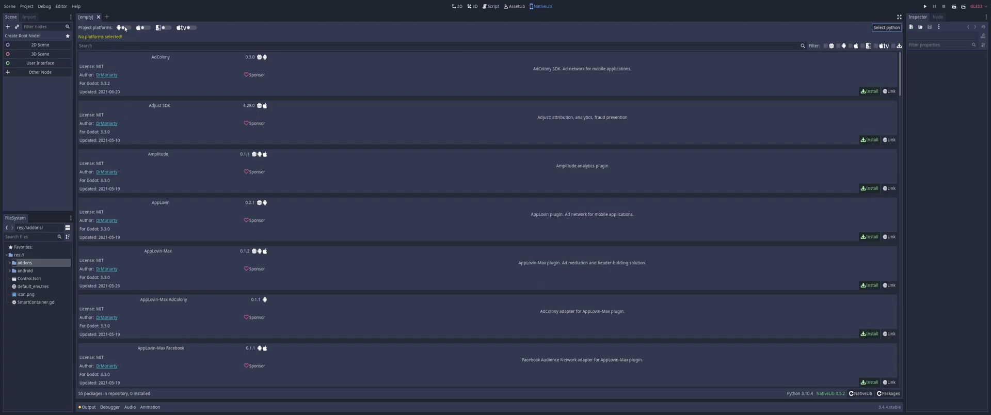
Enable the Android platform, search 'local', and install the Local/Push Notifications package
{"action": "left_click", "coordinate": [124, 27]}
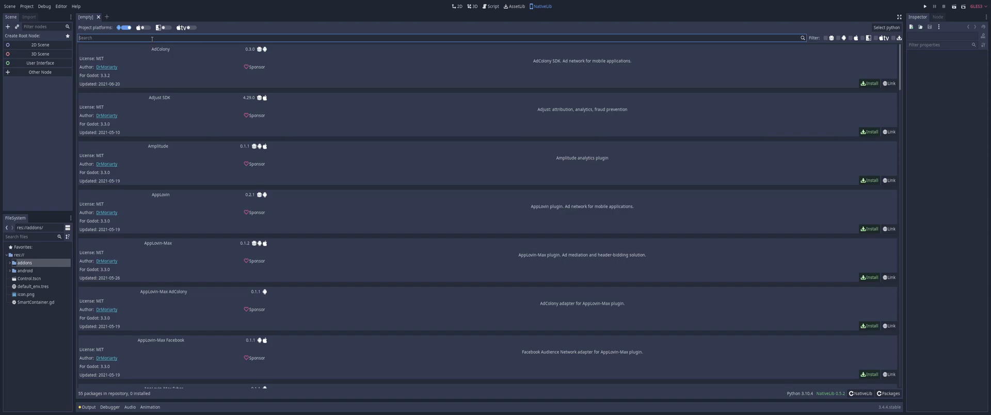
{"action": "type", "text": "local"}
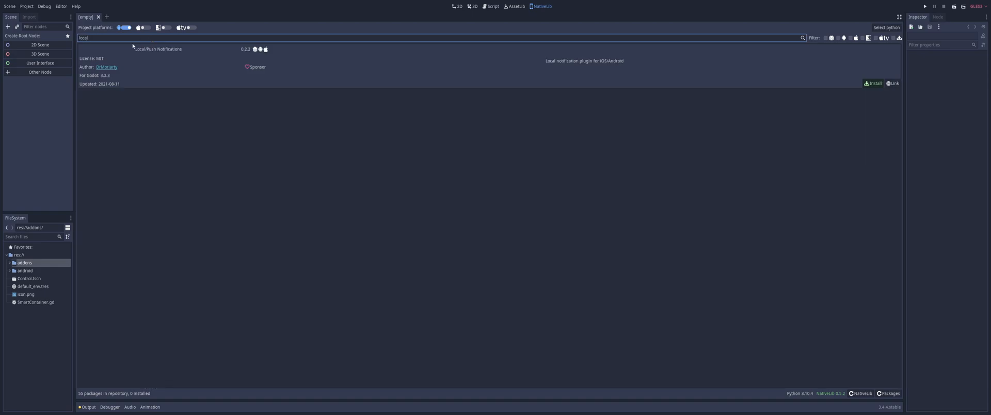
{"action": "mouse_move", "coordinate": [242, 77]}
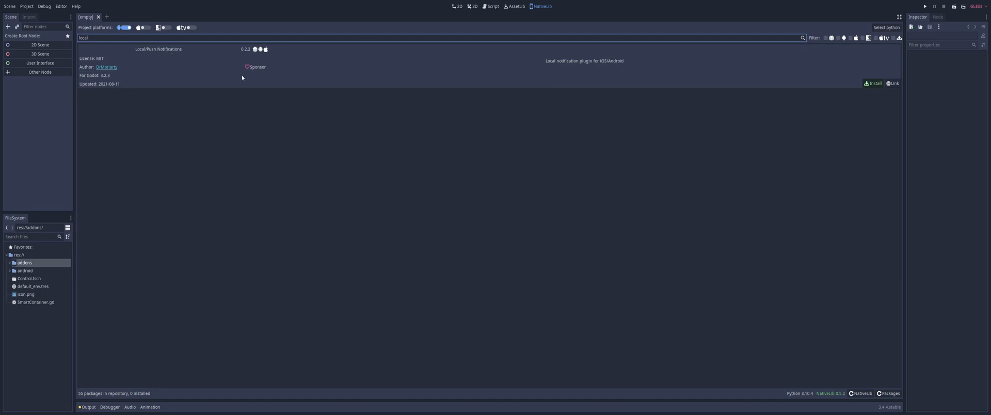
{"action": "mouse_move", "coordinate": [652, 68]}
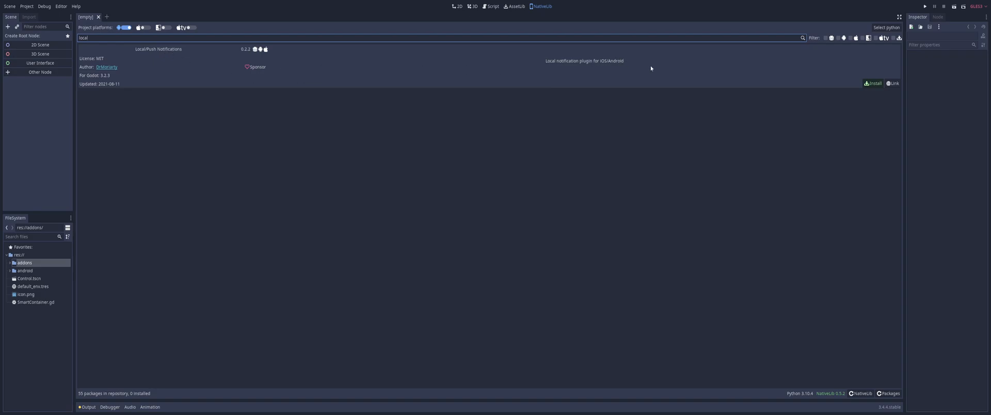
{"action": "left_click", "coordinate": [873, 83]}
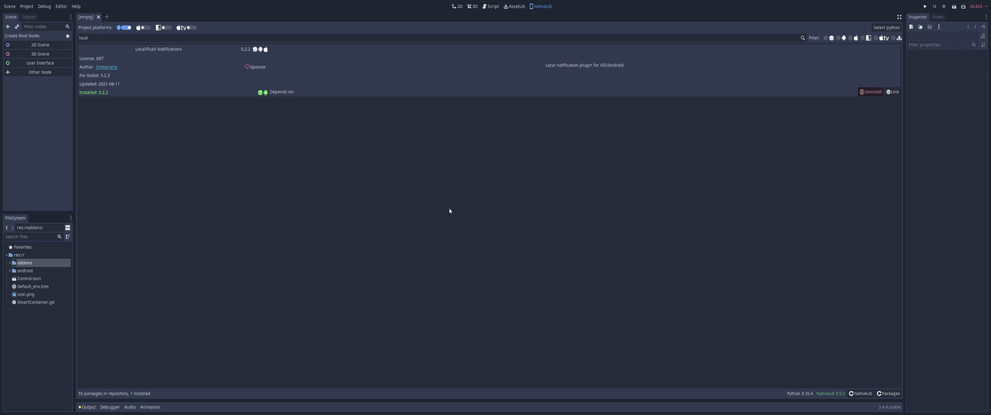
{"action": "mouse_move", "coordinate": [274, 95]}
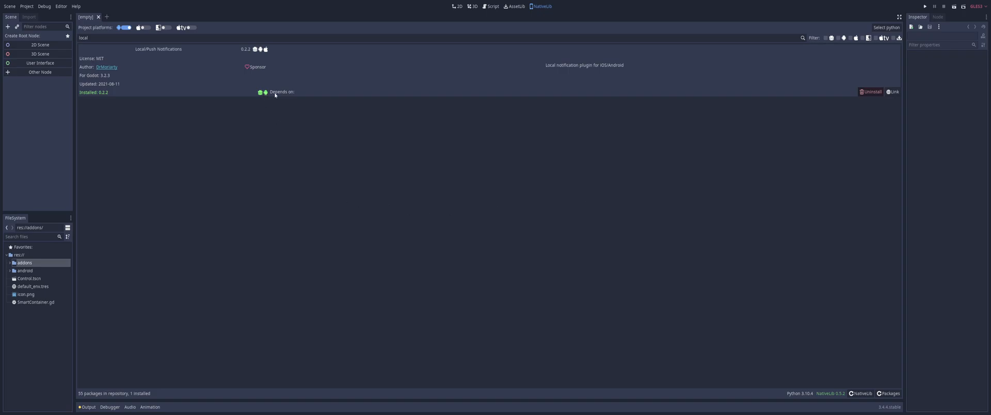
{"action": "mouse_move", "coordinate": [259, 95]}
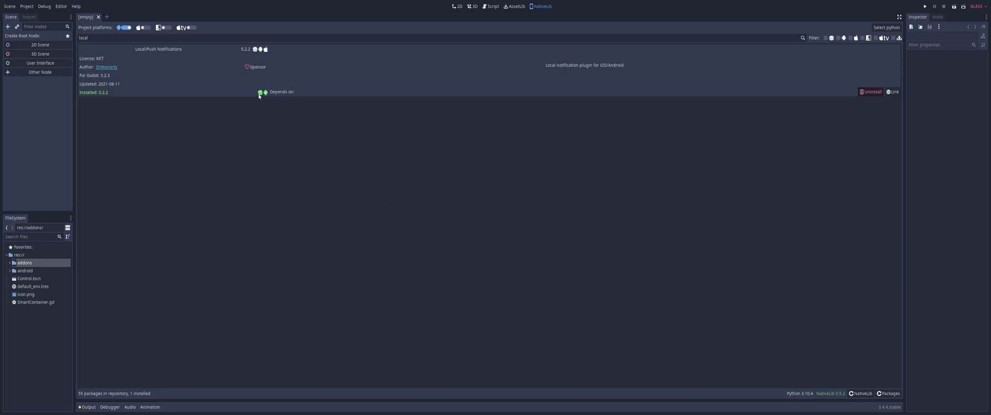
{"action": "mouse_move", "coordinate": [267, 96]}
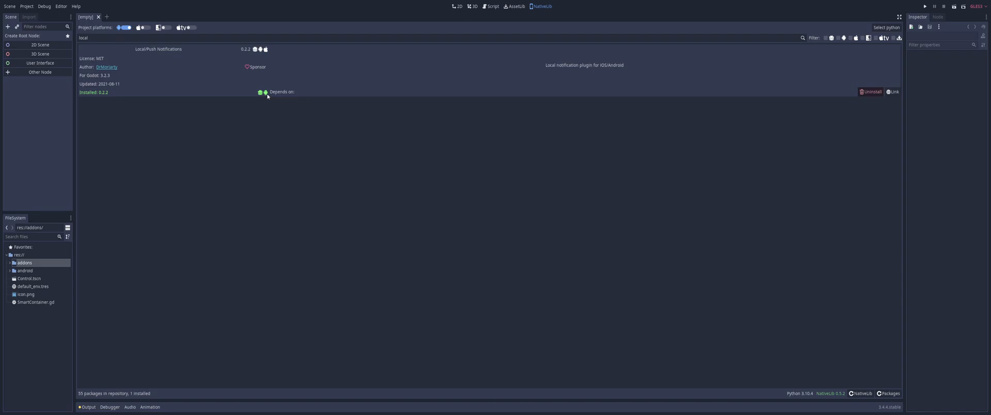
{"action": "mouse_move", "coordinate": [266, 92]}
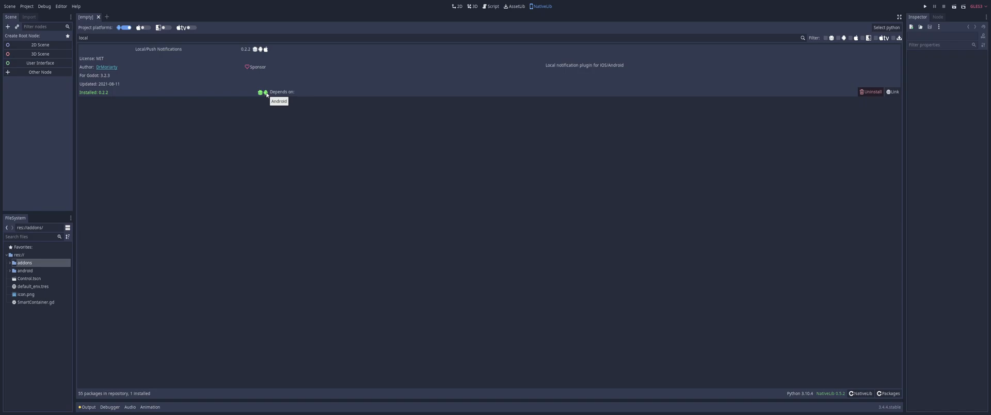
{"action": "mouse_move", "coordinate": [259, 55]}
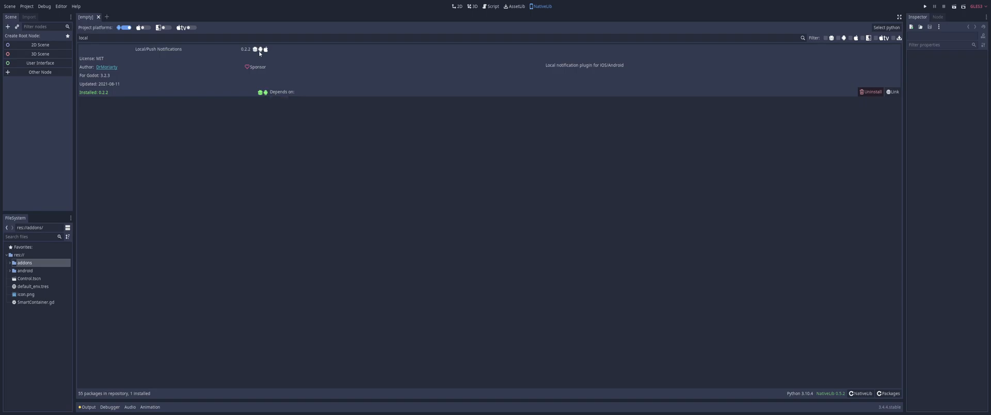
Search 'applovin', browse the results, install AppLovin and then uninstall it again
{"action": "left_click", "coordinate": [443, 37]}
{"action": "type", "text": "admo"}
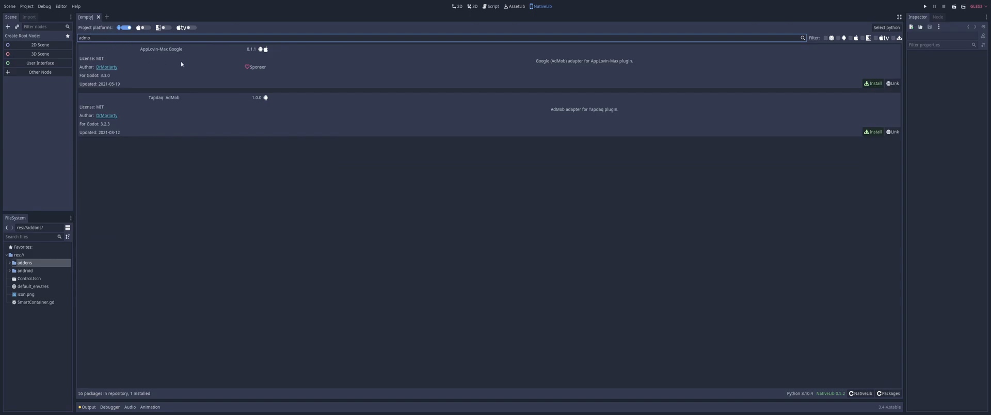
{"action": "mouse_move", "coordinate": [346, 81]}
{"action": "type", "text": "pplovin"}
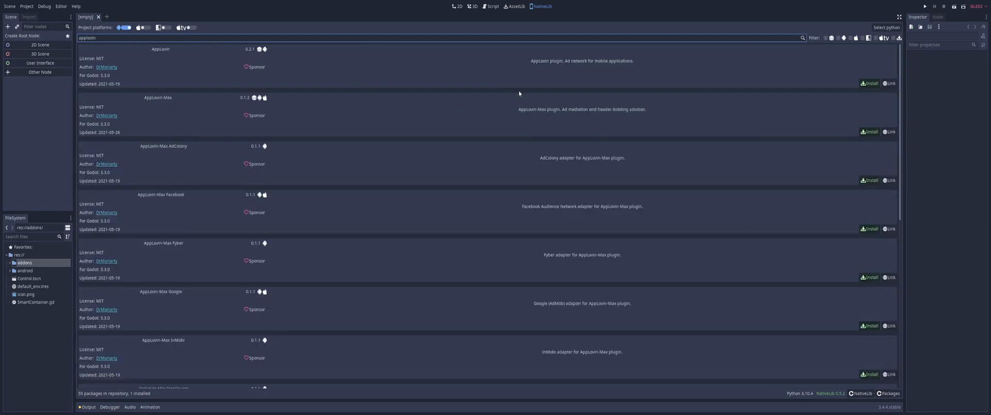
{"action": "scroll", "scroll_direction": "down", "scroll_amount": 3}
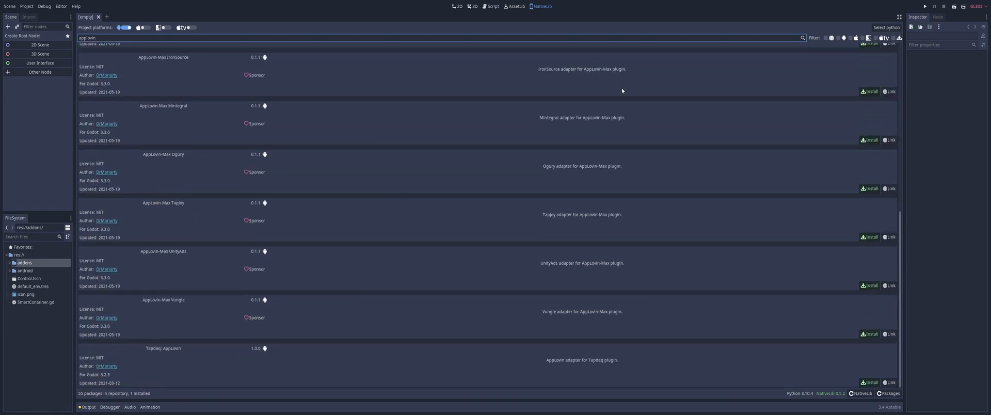
{"action": "scroll", "scroll_direction": "up", "scroll_amount": 3}
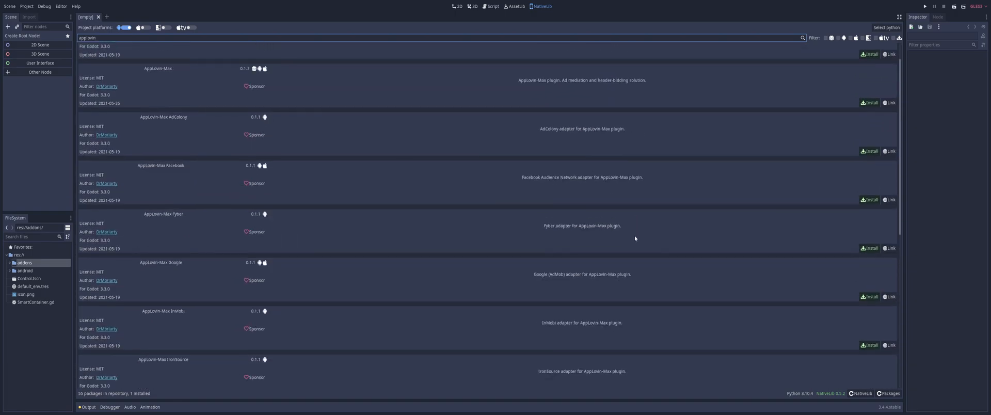
{"action": "scroll", "scroll_direction": "up", "scroll_amount": 3}
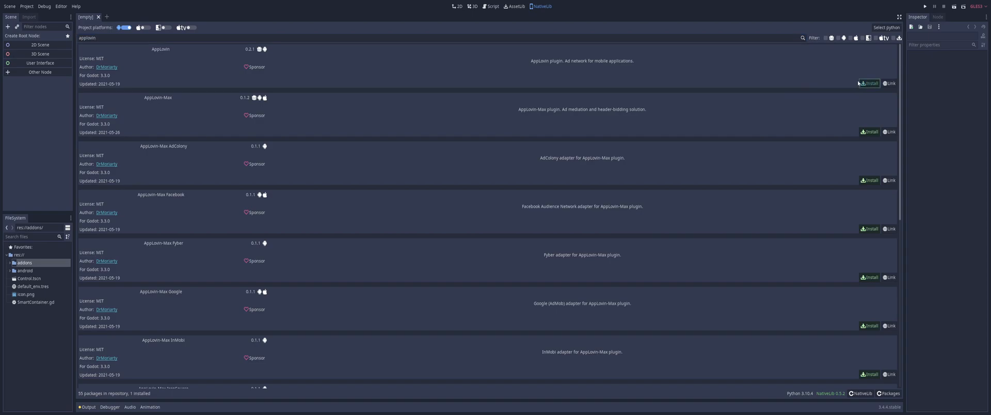
{"action": "left_click", "coordinate": [870, 82]}
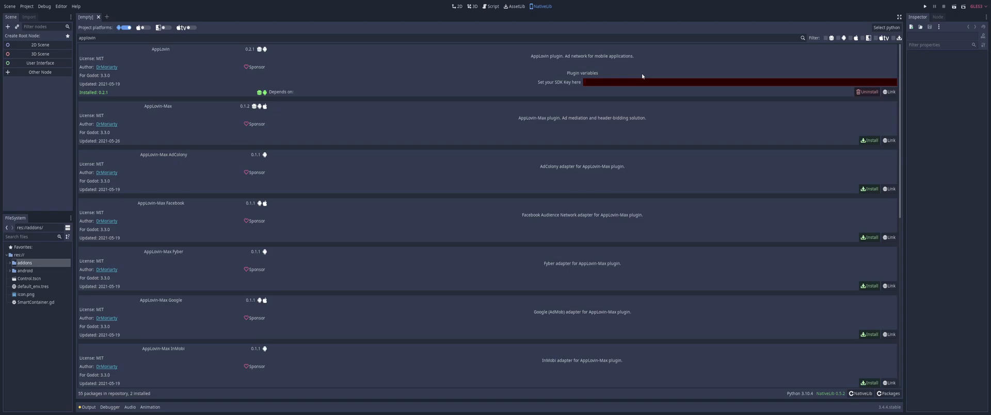
{"action": "left_click", "coordinate": [869, 92]}
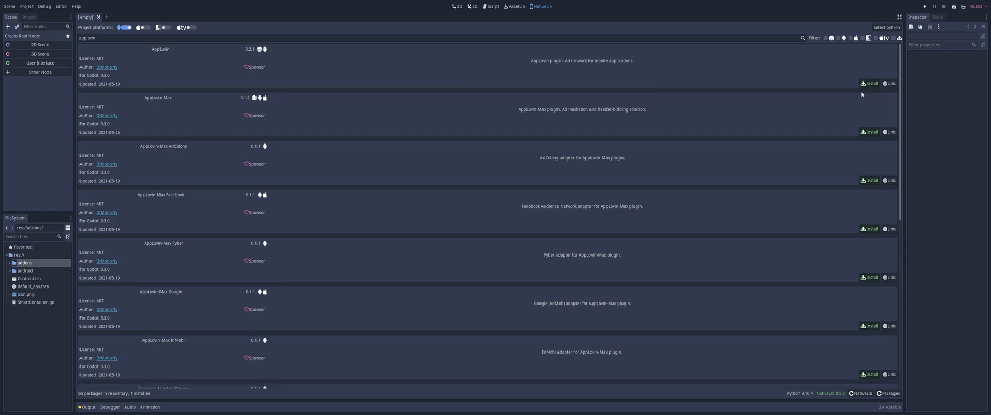
{"action": "mouse_move", "coordinate": [296, 60]}
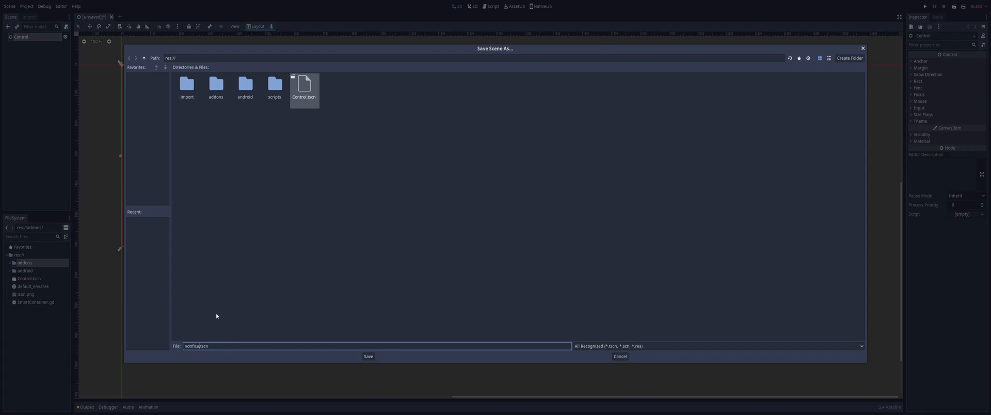
Save the scene as notification.tscn and open the new notification.gd script in the Script editor
{"action": "left_click", "coordinate": [367, 357]}
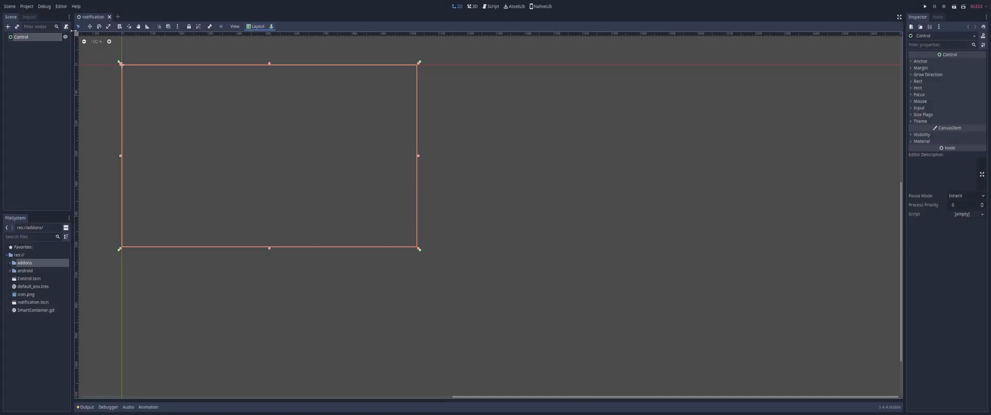
{"action": "left_click", "coordinate": [494, 6]}
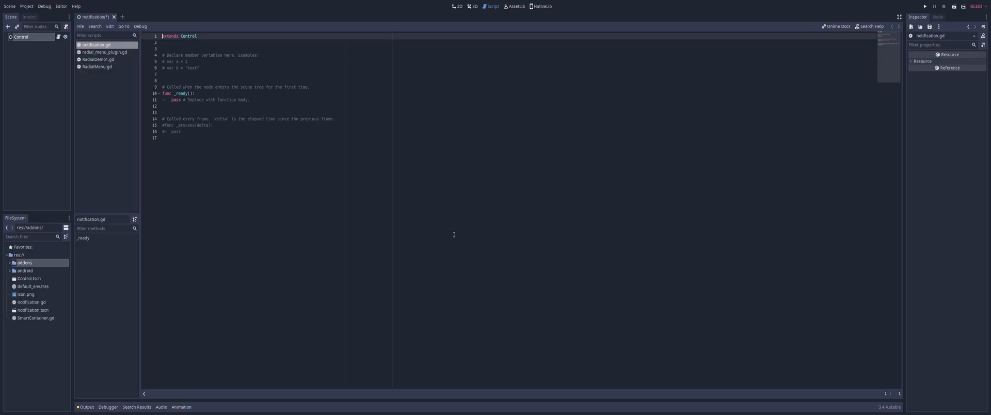
{"action": "mouse_move", "coordinate": [103, 52]}
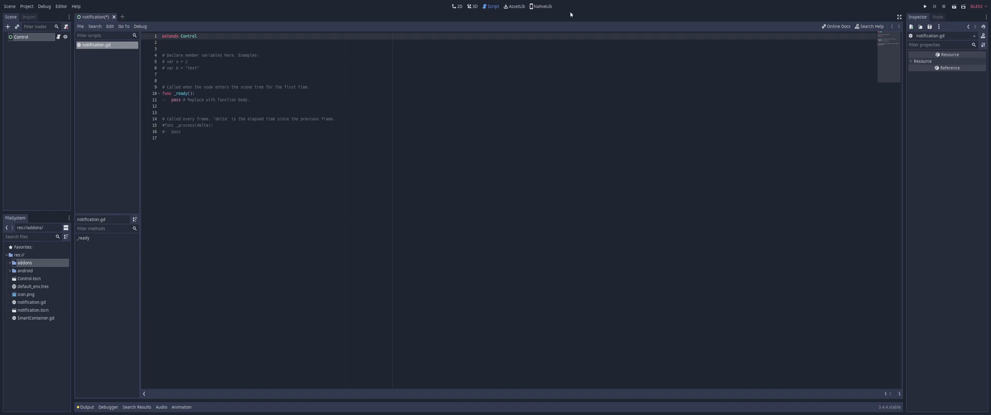
Switch to the NativeLib workspace to view the installed Local/Push Notifications 0.2.2 package
{"action": "left_click", "coordinate": [542, 7]}
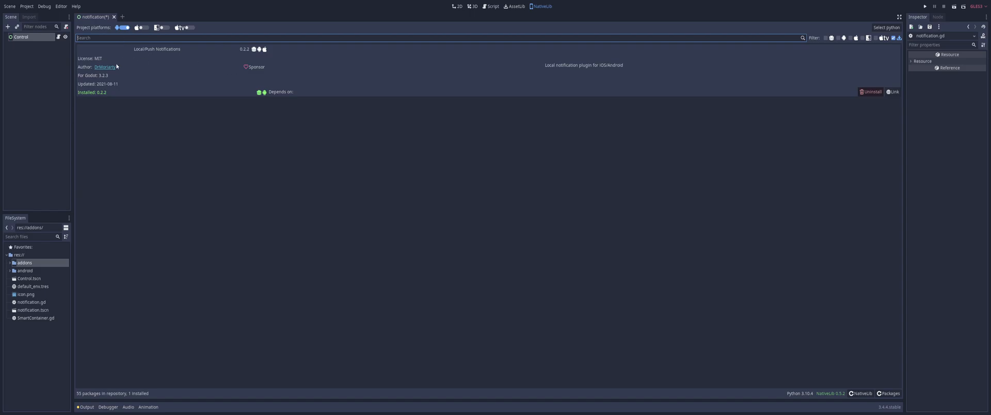
{"action": "mouse_move", "coordinate": [857, 89]}
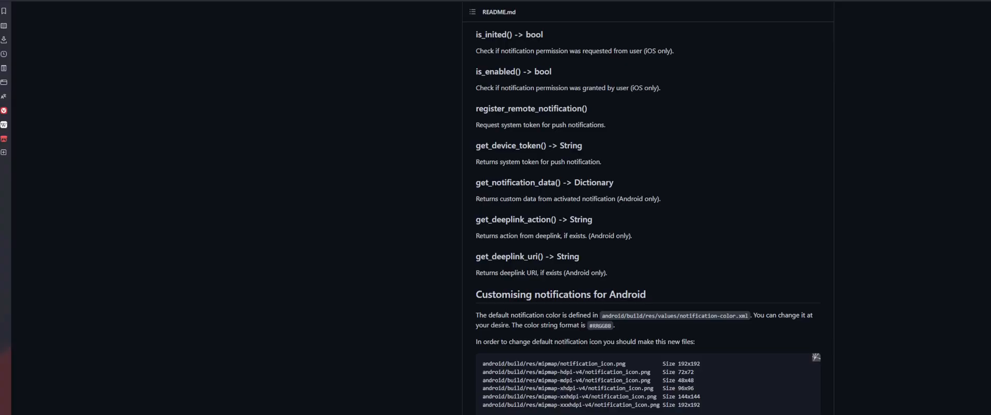
{"action": "mouse_move", "coordinate": [711, 299]}
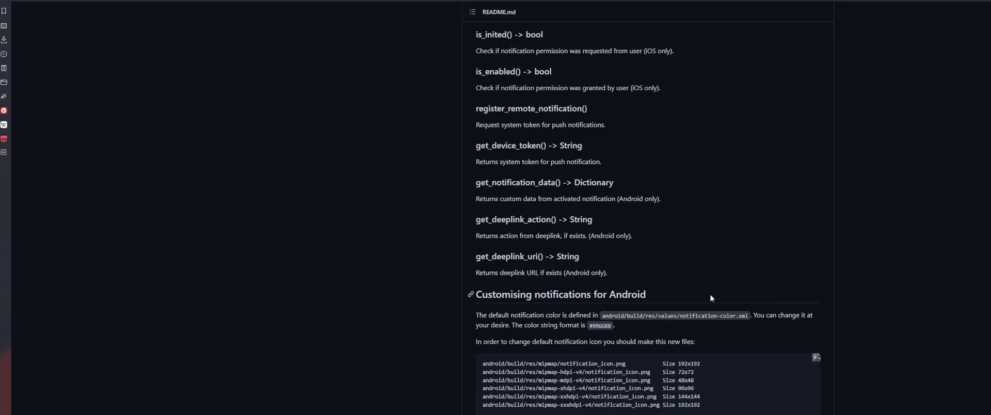
{"action": "scroll", "scroll_direction": "up", "scroll_amount": 3}
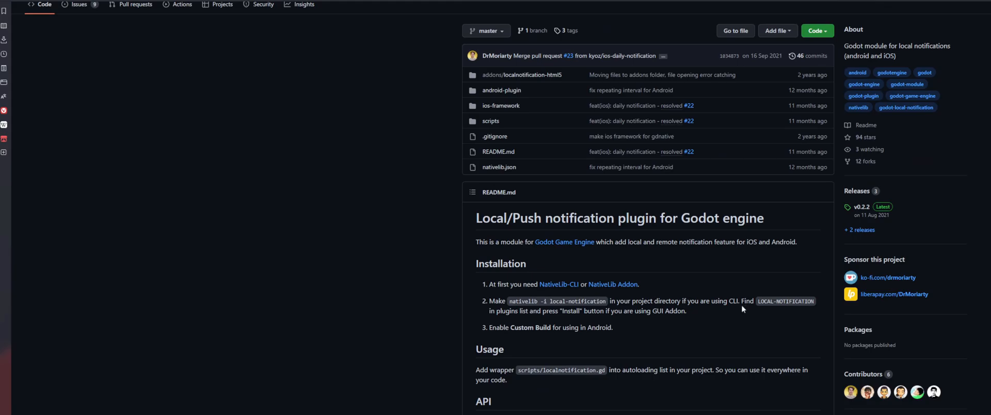
{"action": "scroll", "scroll_direction": "down", "scroll_amount": 3}
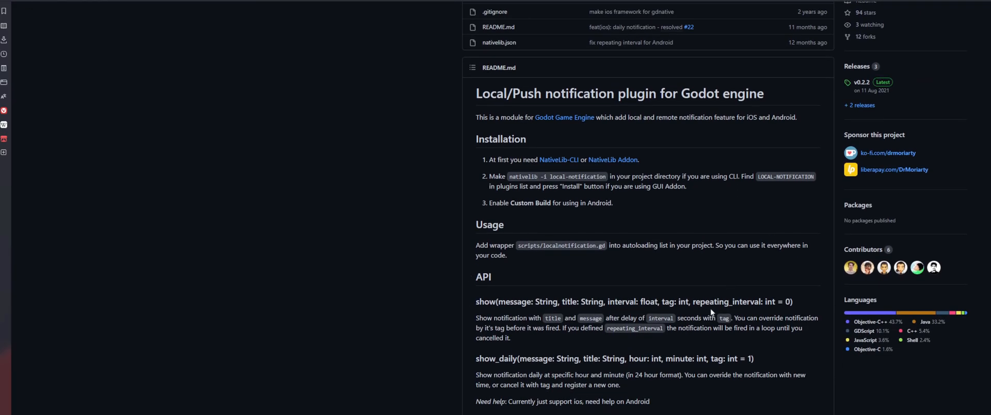
{"action": "scroll", "scroll_direction": "down", "scroll_amount": 3}
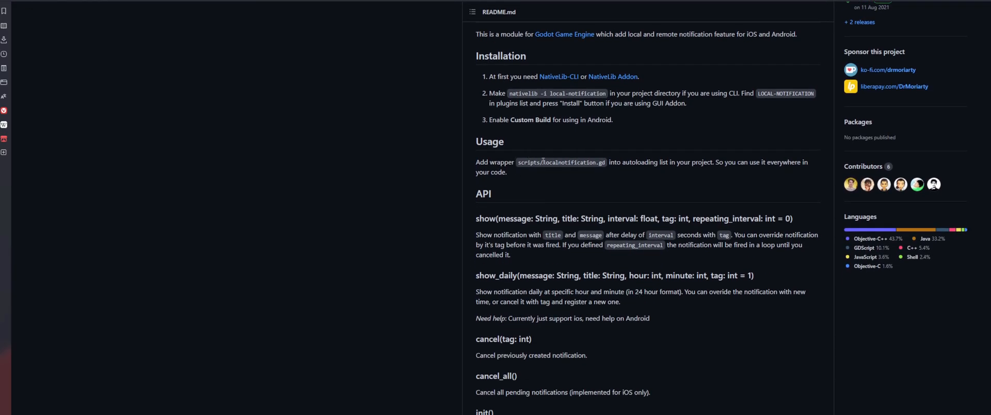
{"action": "scroll", "scroll_direction": "down", "scroll_amount": 3}
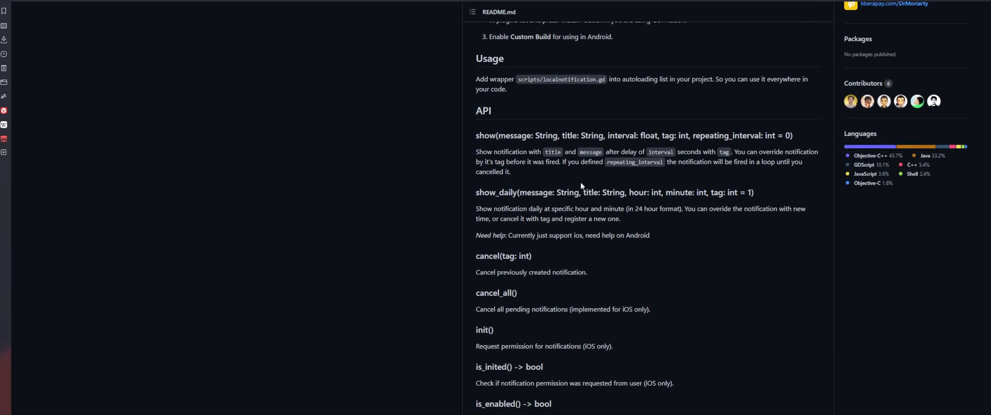
{"action": "mouse_move", "coordinate": [487, 193]}
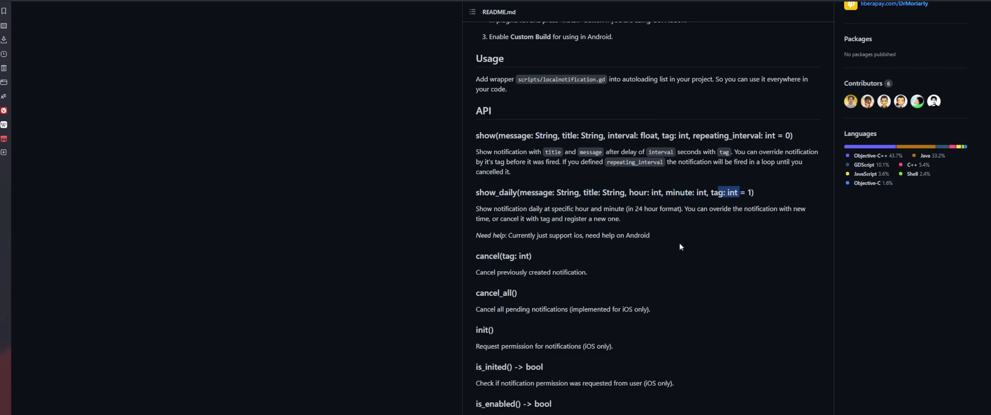
{"action": "mouse_move", "coordinate": [632, 218]}
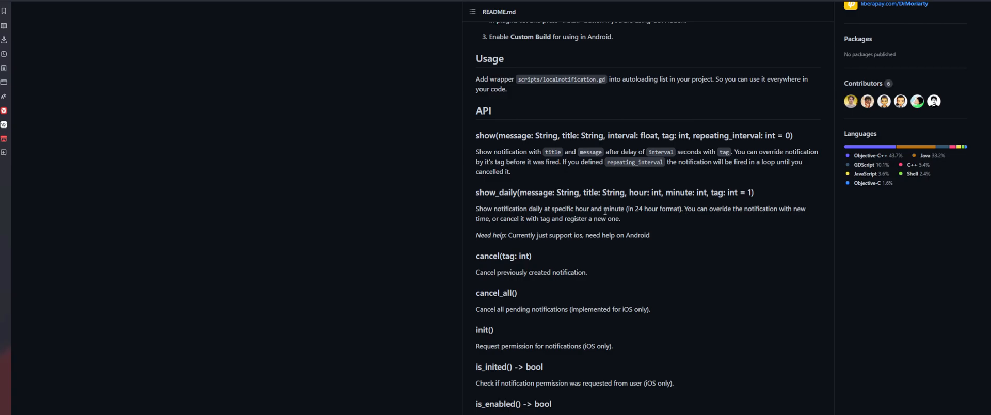
{"action": "mouse_move", "coordinate": [608, 193]}
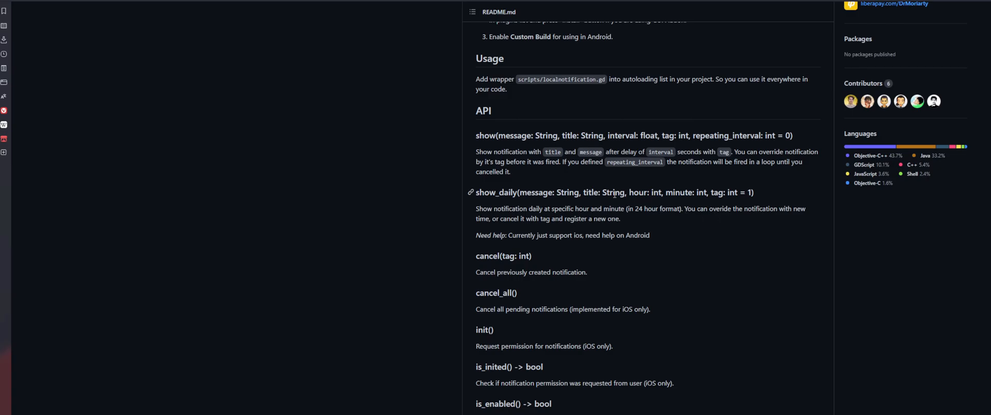
{"action": "mouse_move", "coordinate": [701, 220]}
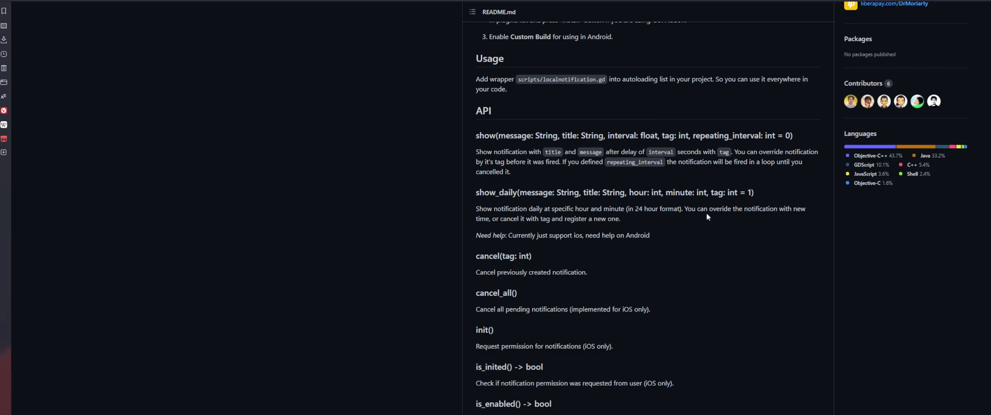
{"action": "mouse_move", "coordinate": [512, 227]}
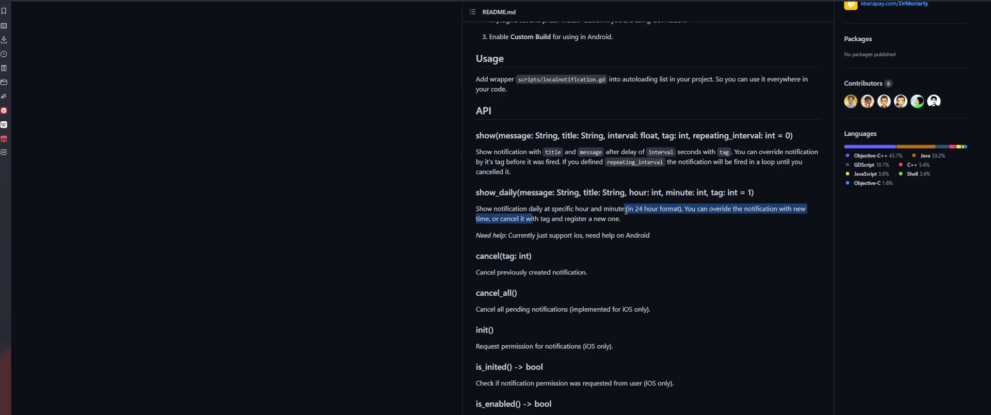
{"action": "left_click", "coordinate": [629, 219]}
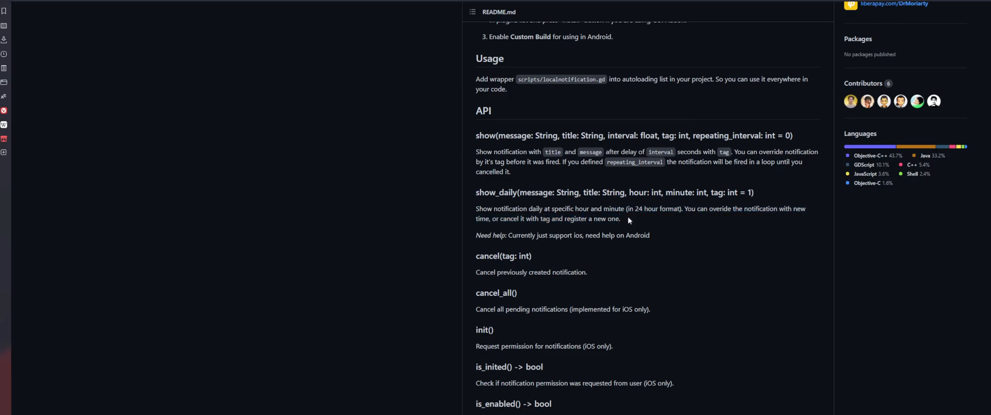
{"action": "mouse_move", "coordinate": [498, 274]}
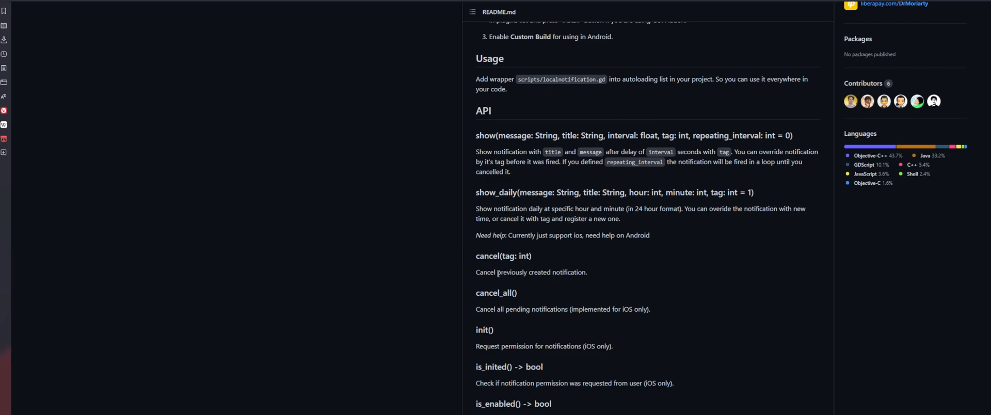
{"action": "scroll", "scroll_direction": "down", "scroll_amount": 3}
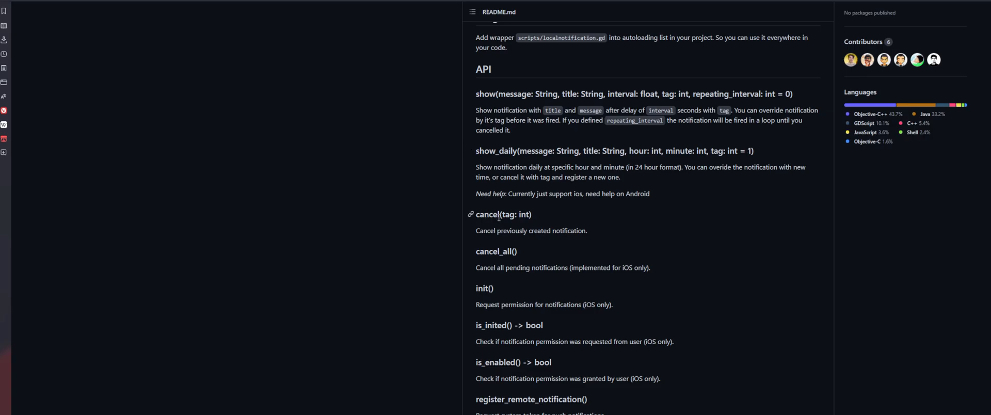
{"action": "mouse_move", "coordinate": [643, 247]}
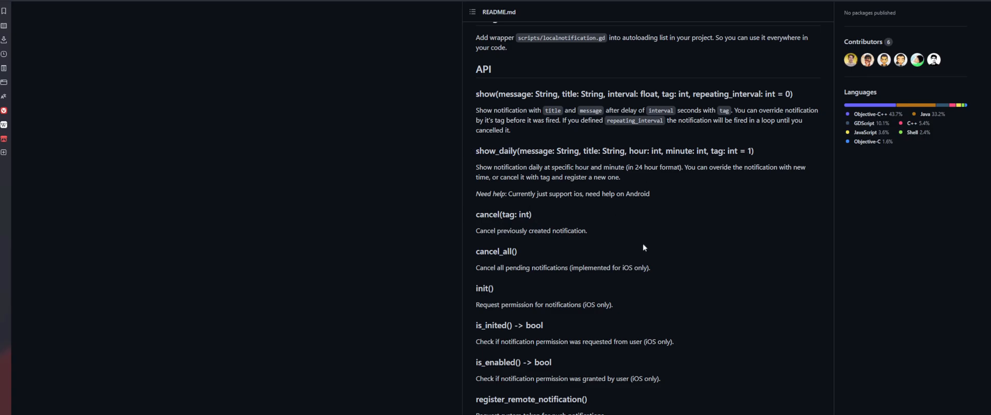
{"action": "mouse_move", "coordinate": [567, 229]}
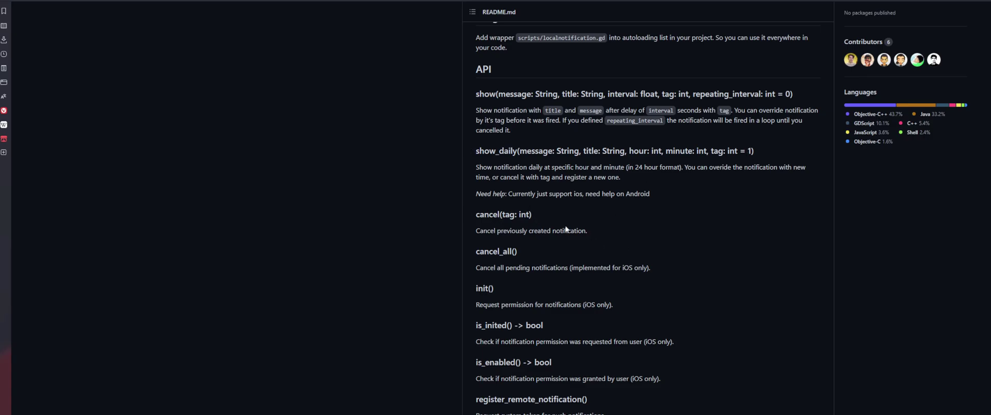
{"action": "mouse_move", "coordinate": [584, 304]}
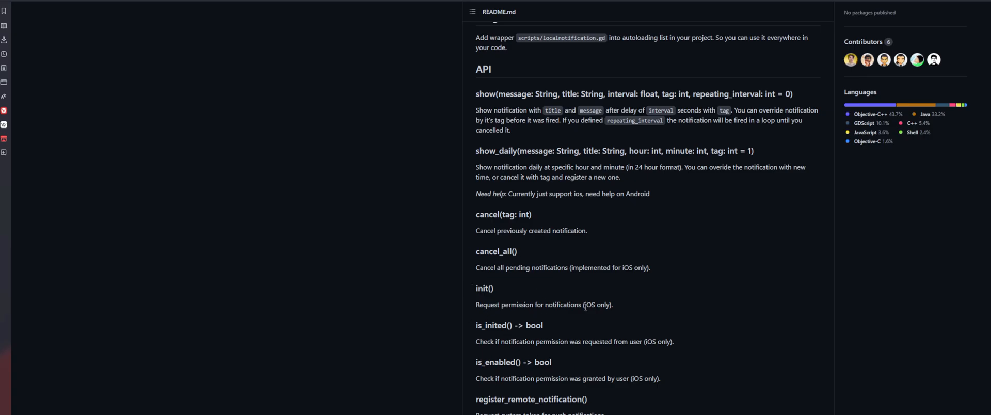
{"action": "scroll", "scroll_direction": "down", "scroll_amount": 3}
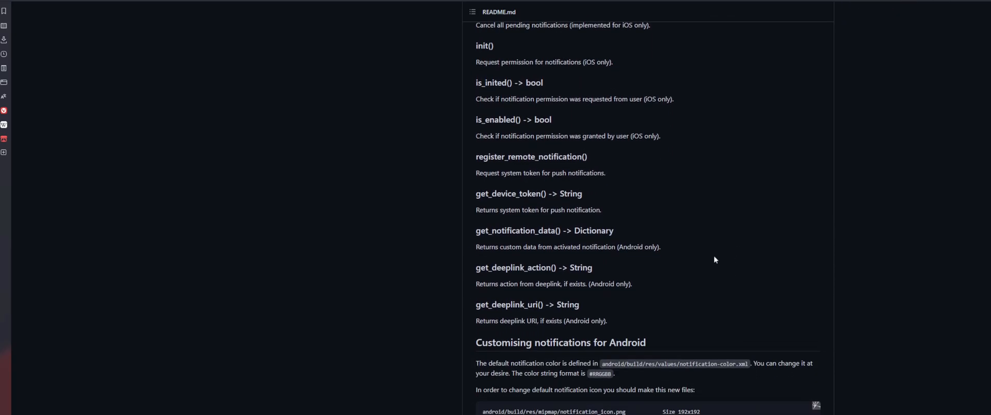
{"action": "scroll", "scroll_direction": "down", "scroll_amount": 3}
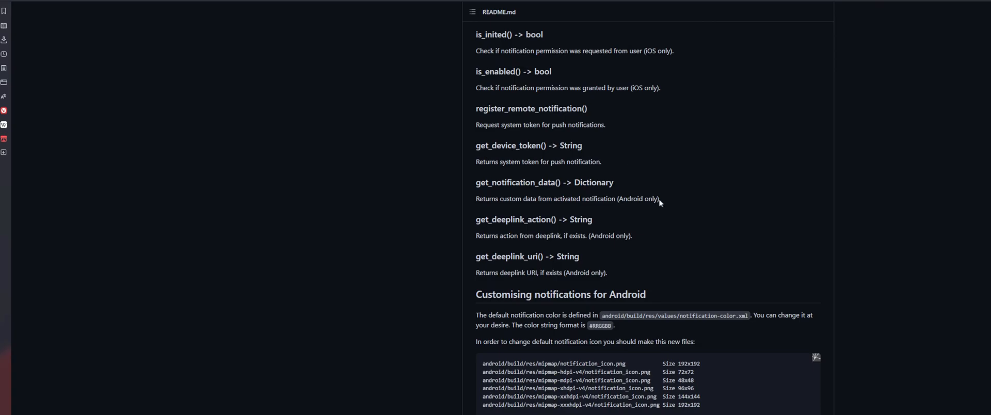
{"action": "scroll", "scroll_direction": "down", "scroll_amount": 3}
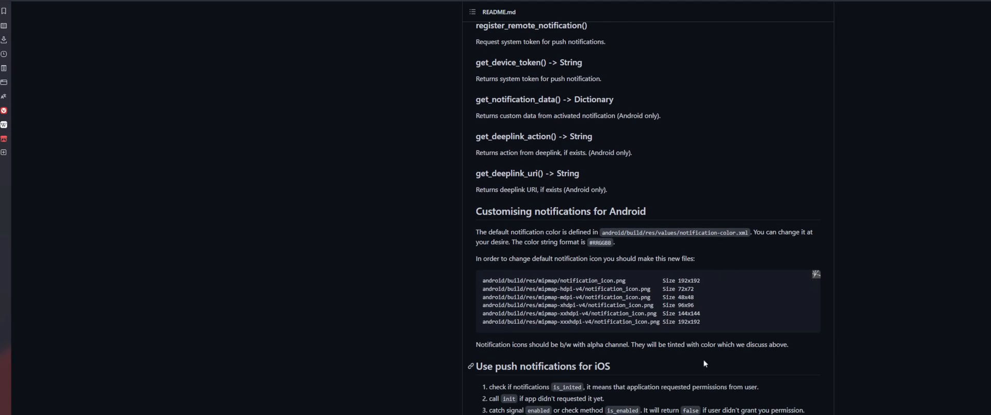
{"action": "scroll", "scroll_direction": "down", "scroll_amount": 3}
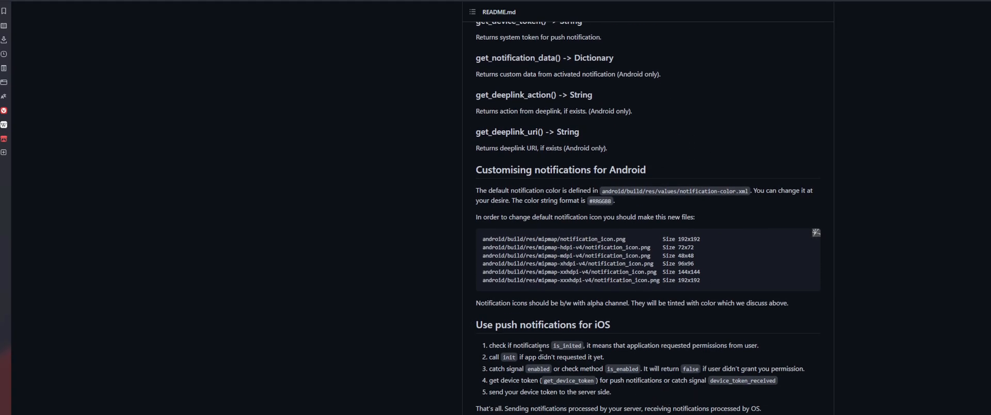
{"action": "mouse_move", "coordinate": [675, 332]}
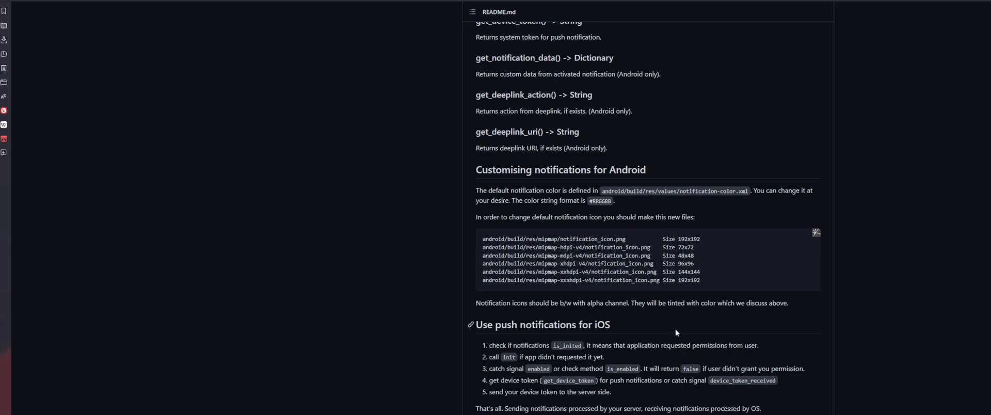
{"action": "mouse_move", "coordinate": [649, 402]}
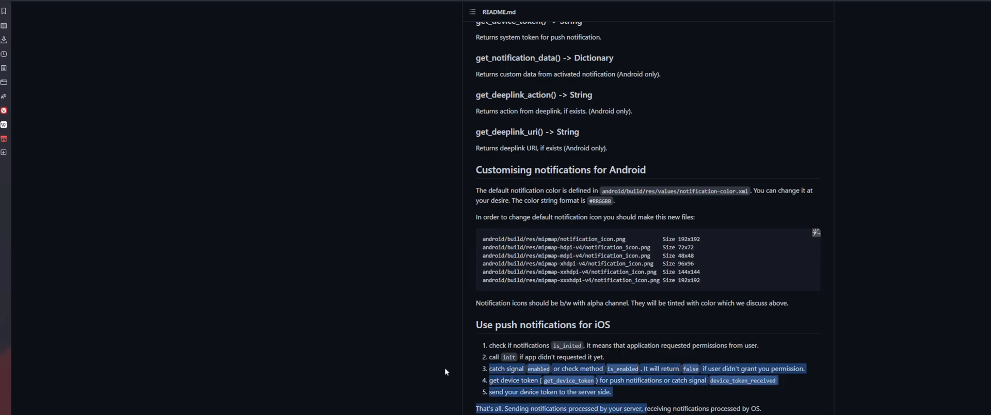
{"action": "left_click", "coordinate": [446, 372]}
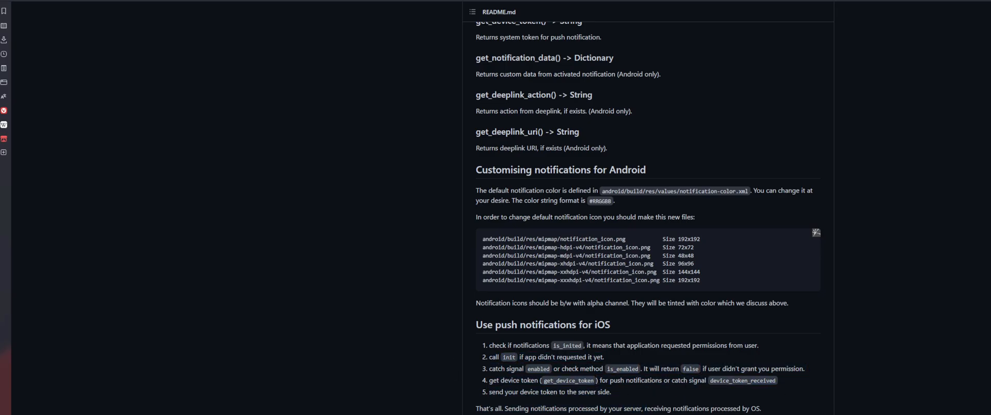
{"action": "scroll", "scroll_direction": "up", "scroll_amount": 3}
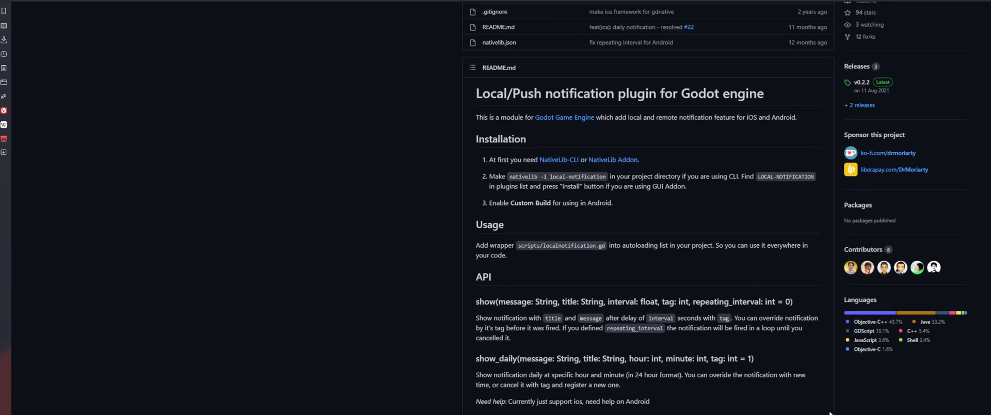
Cancel the files-changed prompt, expand the scripts folder and select localnotification.gd
{"action": "scroll", "scroll_direction": "up", "scroll_amount": 3}
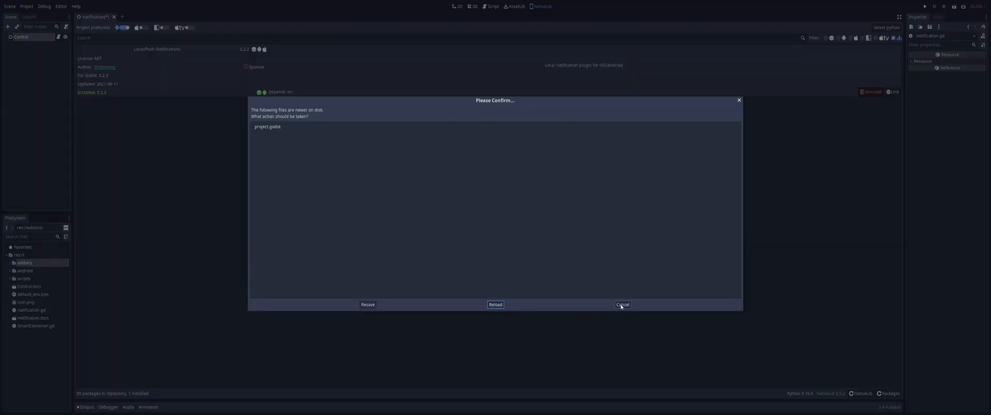
{"action": "left_click", "coordinate": [622, 305]}
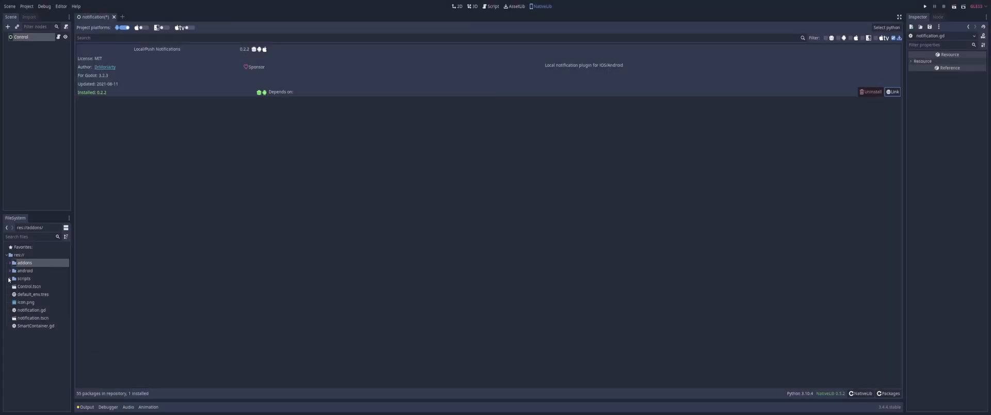
{"action": "left_click", "coordinate": [9, 279]}
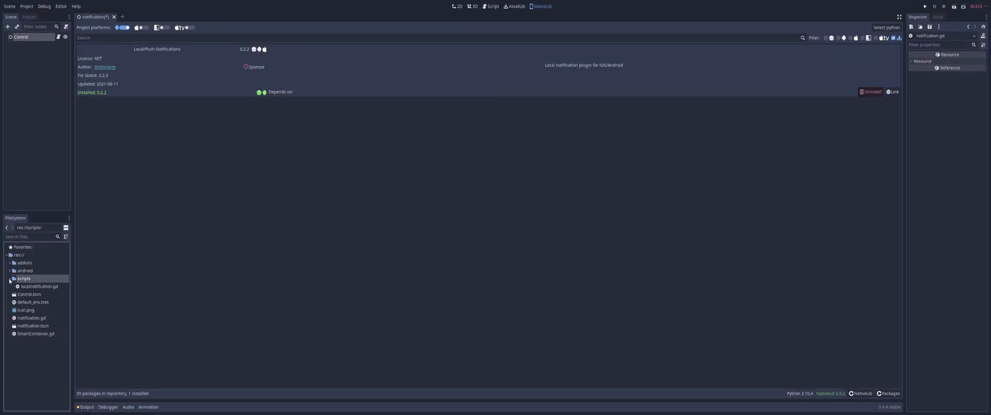
{"action": "left_click", "coordinate": [39, 286]}
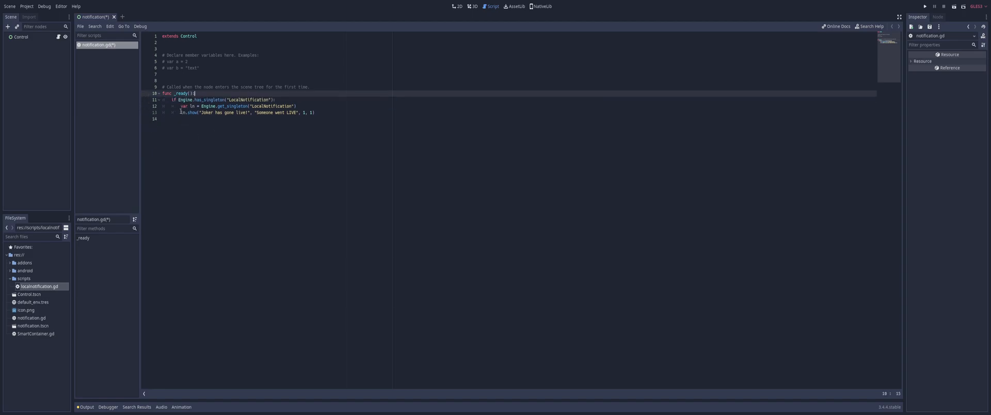
{"action": "left_click", "coordinate": [274, 99]}
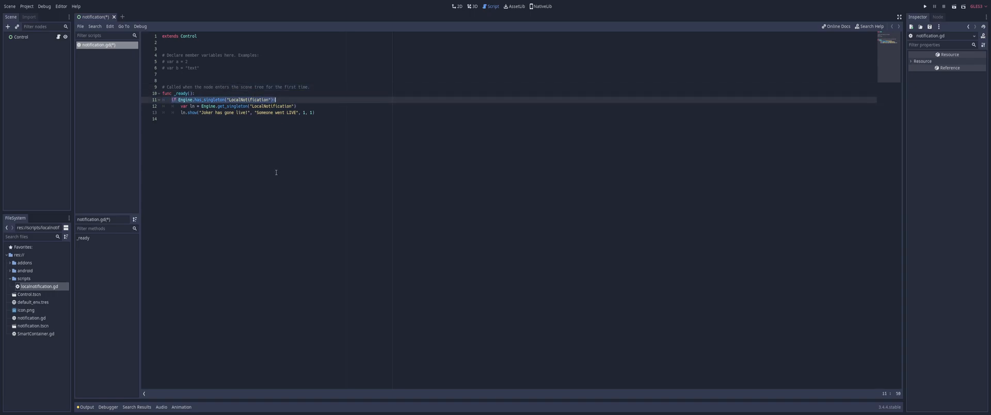
{"action": "mouse_move", "coordinate": [217, 197]}
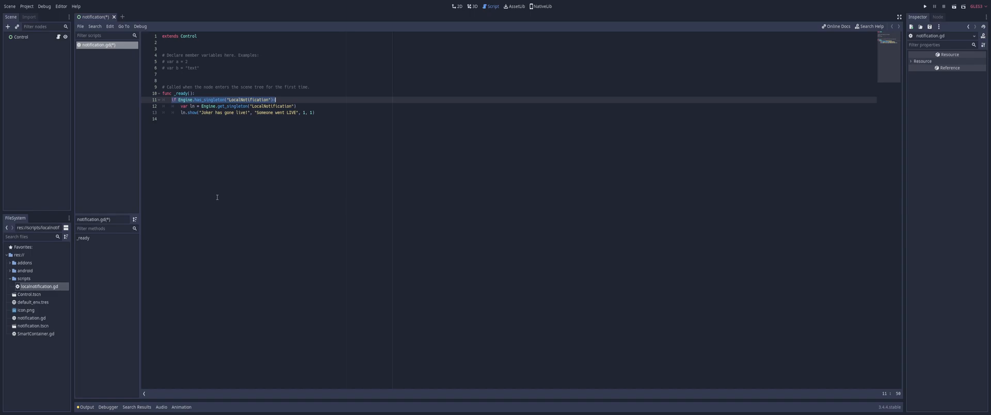
{"action": "mouse_move", "coordinate": [243, 178]}
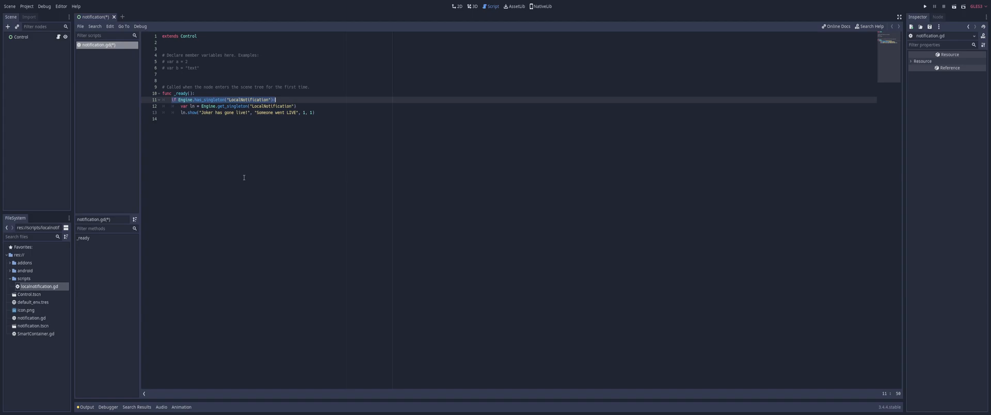
{"action": "left_click", "coordinate": [17, 271]}
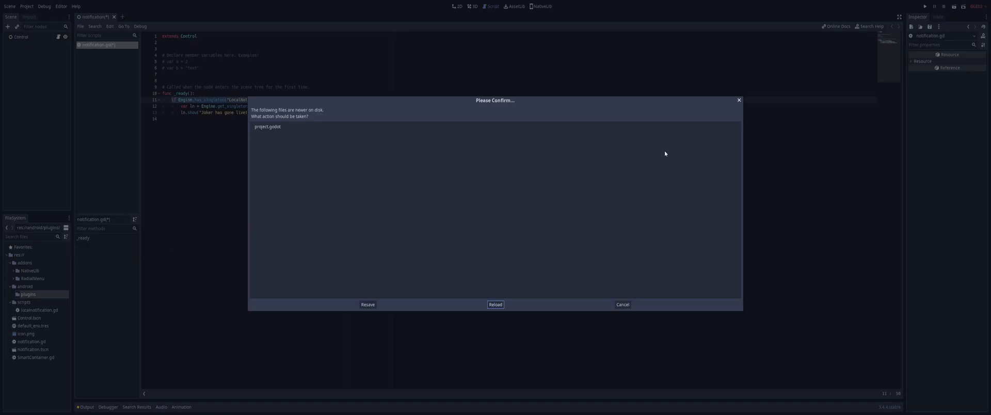
Resolve the files-changed-on-disk prompt, collapse addons and select the android/plugins folder
{"action": "left_click", "coordinate": [496, 305]}
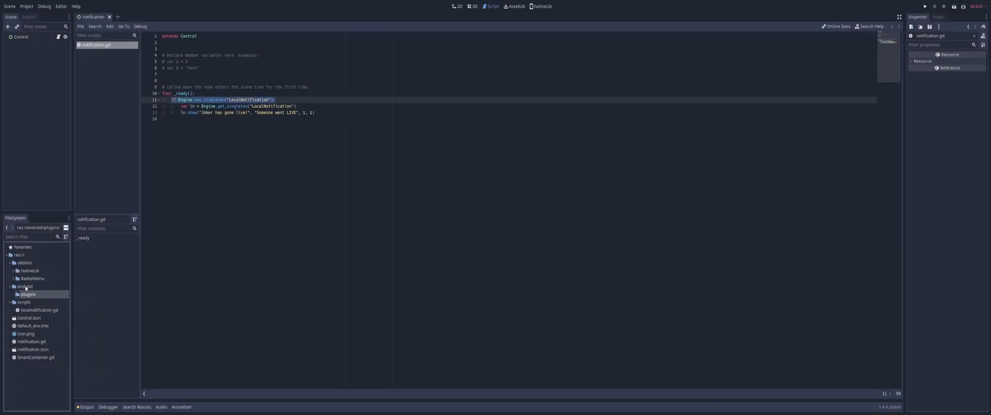
{"action": "left_click", "coordinate": [25, 271]}
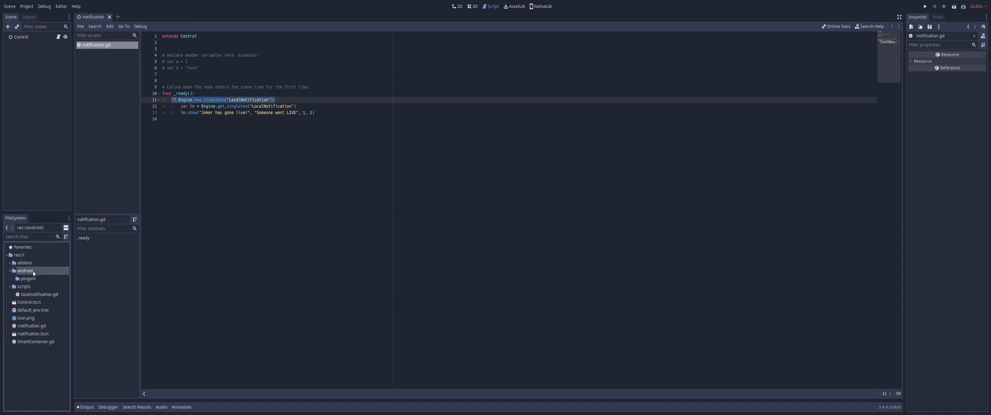
{"action": "right_click", "coordinate": [27, 279]}
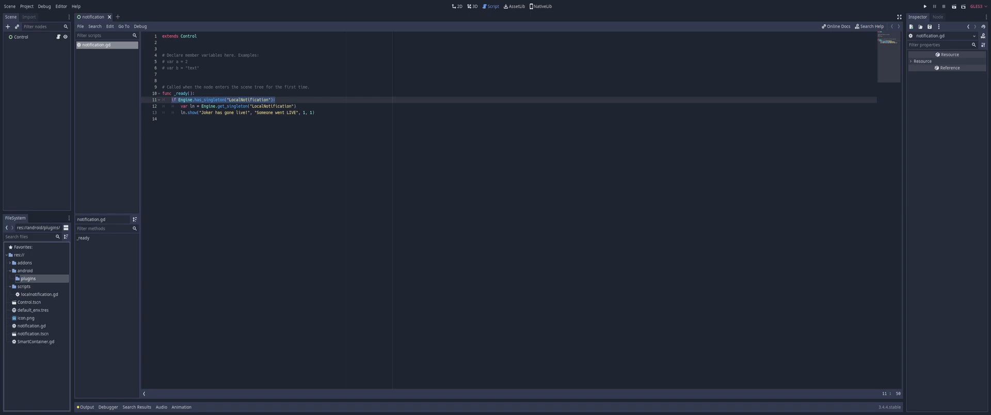
{"action": "left_click", "coordinate": [247, 100]}
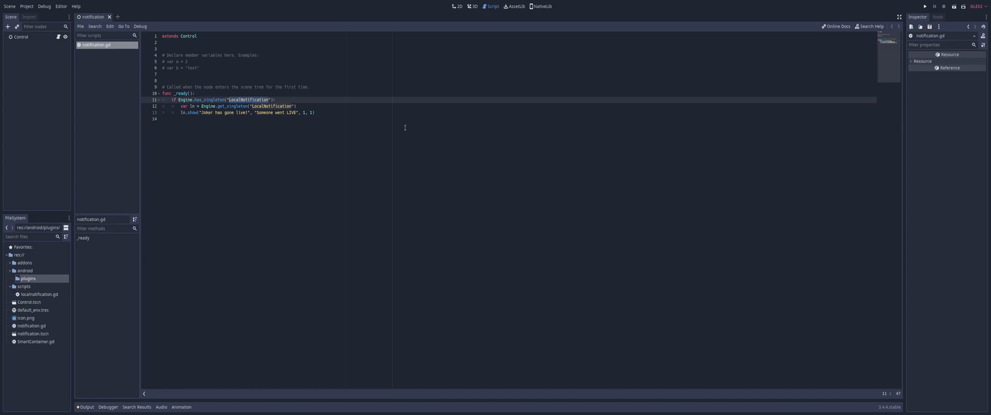
{"action": "mouse_move", "coordinate": [280, 95]}
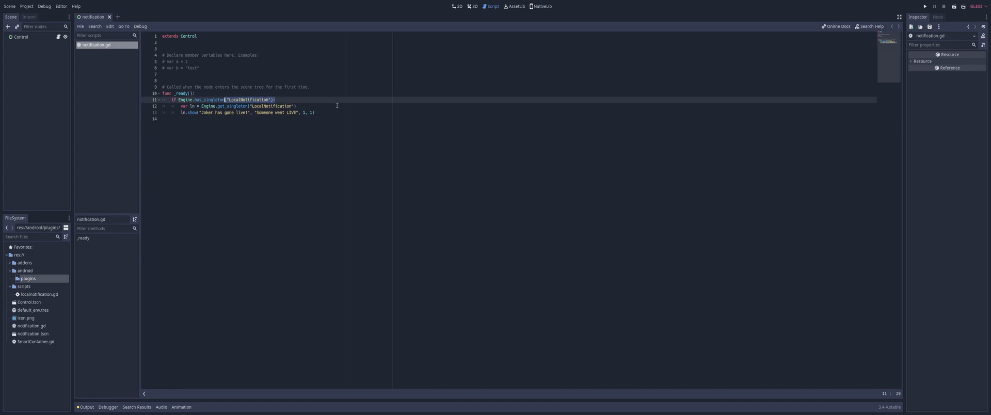
{"action": "mouse_move", "coordinate": [346, 145]}
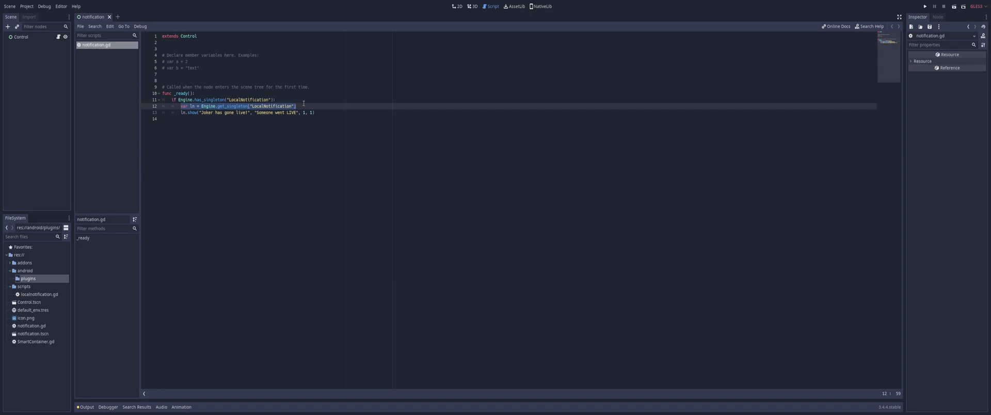
{"action": "mouse_move", "coordinate": [143, 117]}
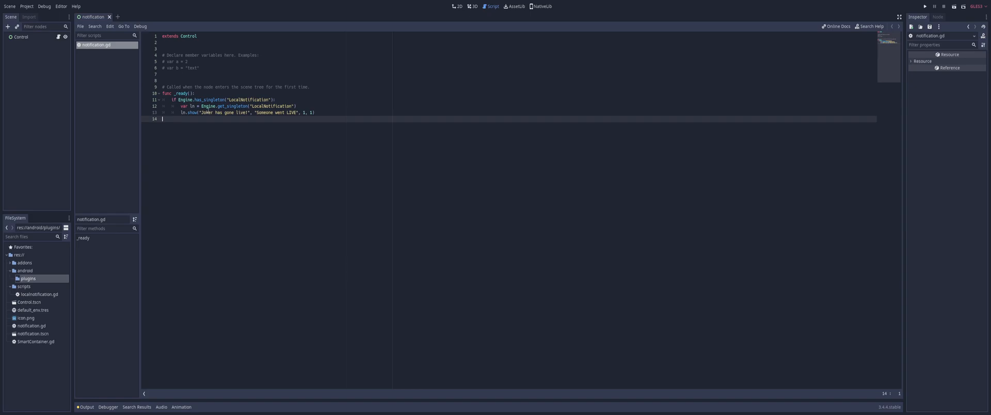
{"action": "left_click", "coordinate": [306, 112]}
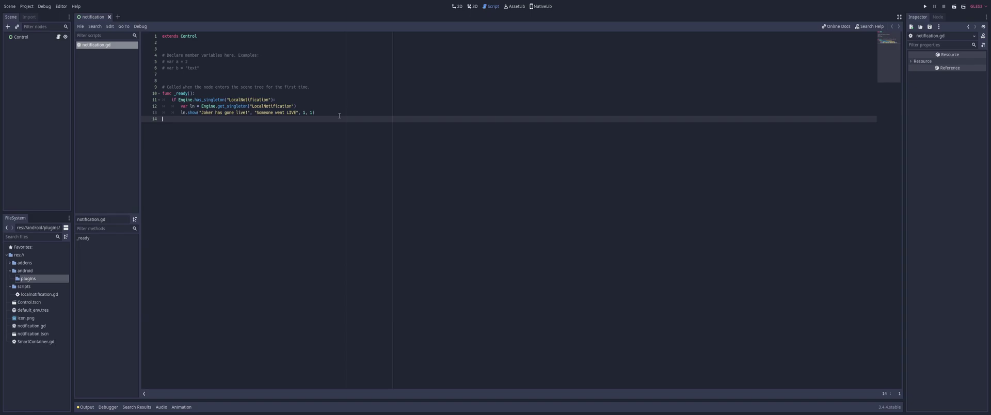
{"action": "mouse_move", "coordinate": [775, 38]}
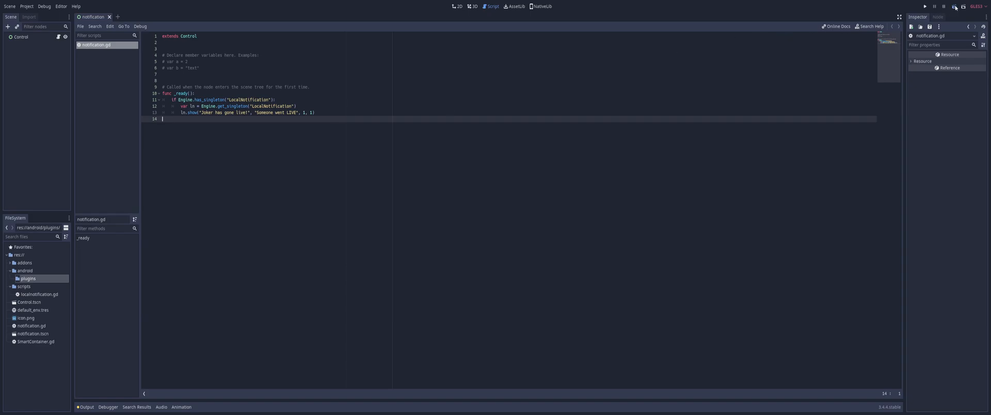
Run the project, producing the 'LocalNotification plugin not found!' error, and close localnotification.gd
{"action": "left_click", "coordinate": [925, 6]}
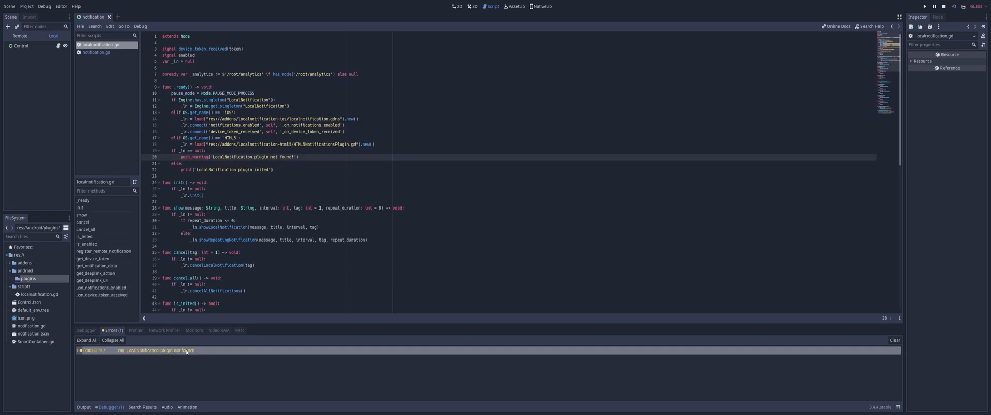
{"action": "mouse_move", "coordinate": [108, 55]}
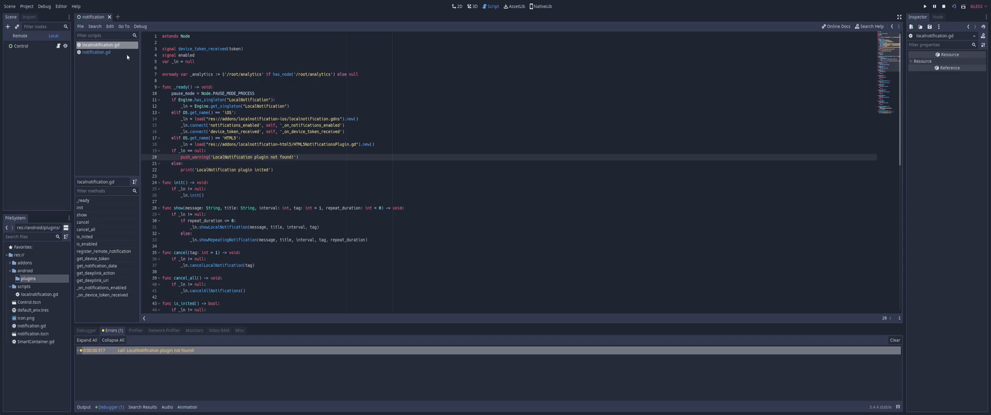
{"action": "left_click", "coordinate": [95, 51]}
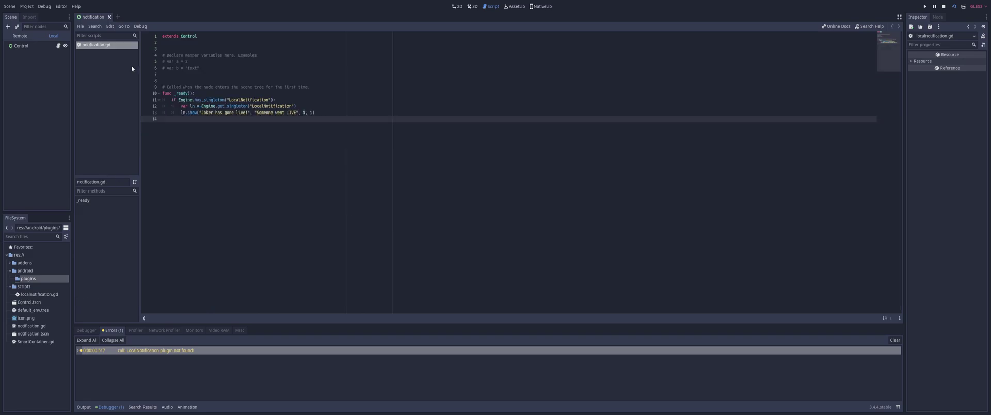